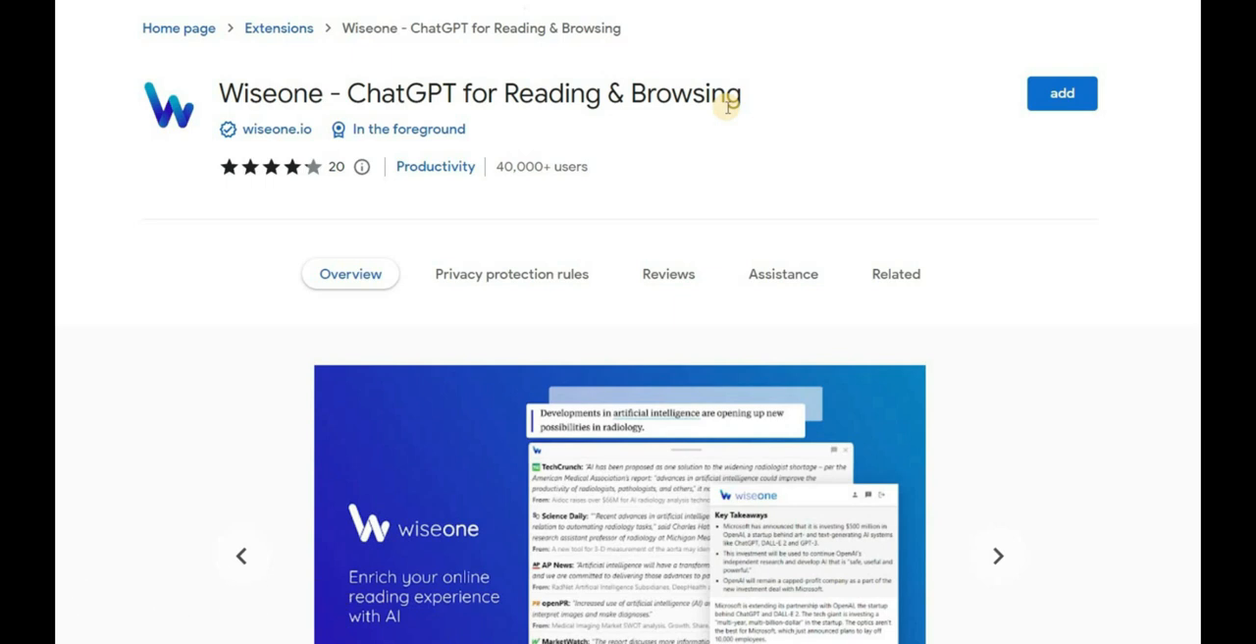
{"action": "mouse_move", "coordinate": [1028, 141]}
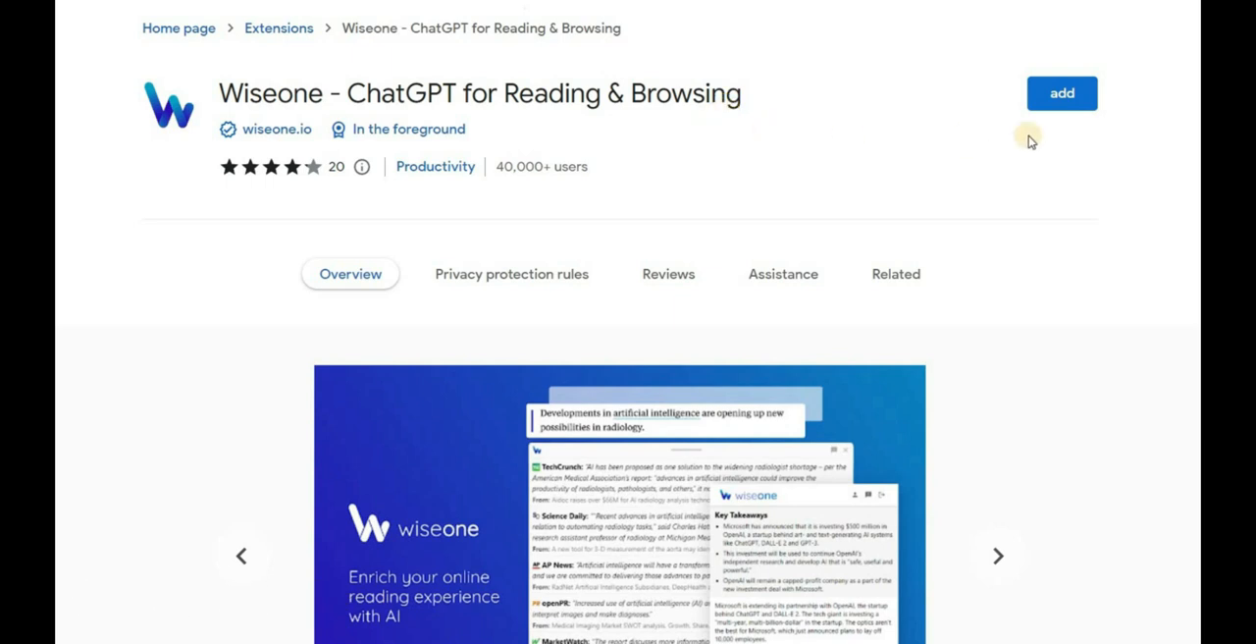
{"action": "mouse_move", "coordinate": [1061, 99]}
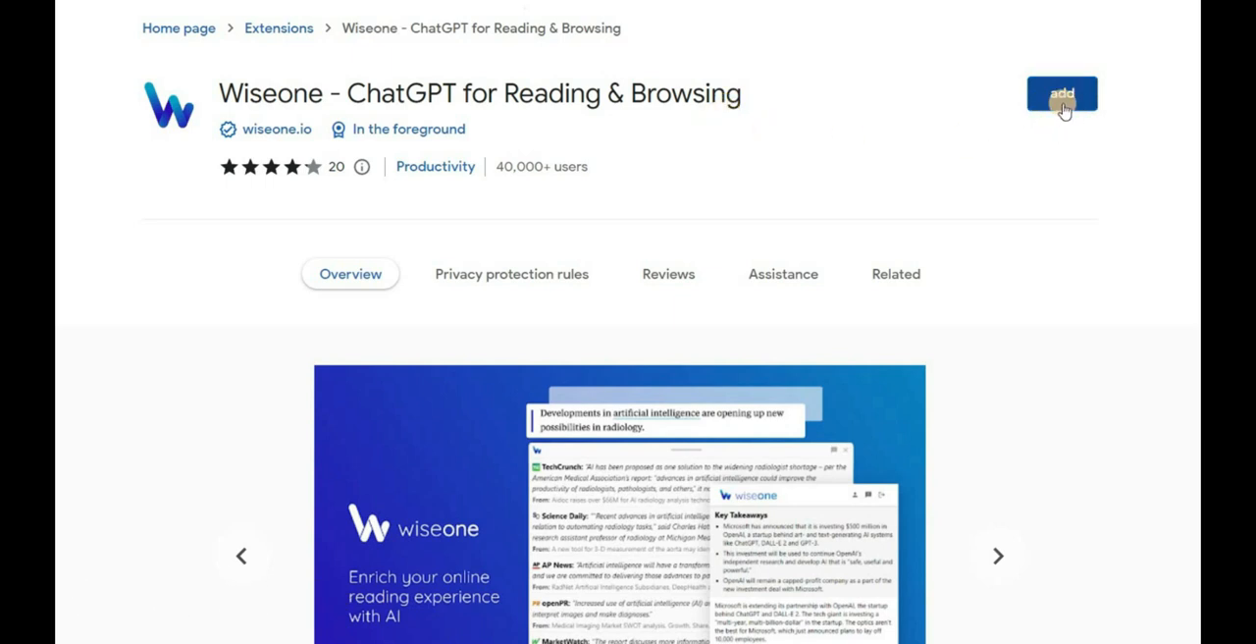
Add the Wiseone extension to Chrome and confirm the permission dialog.
{"action": "left_click", "coordinate": [1061, 94]}
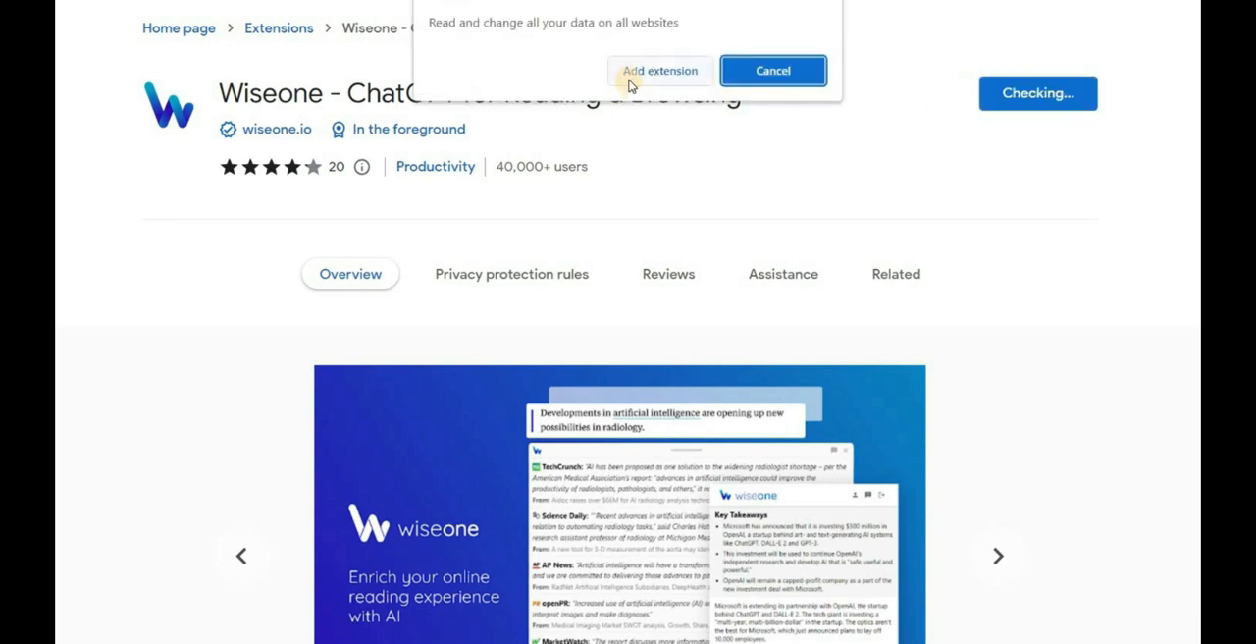
{"action": "left_click", "coordinate": [659, 71]}
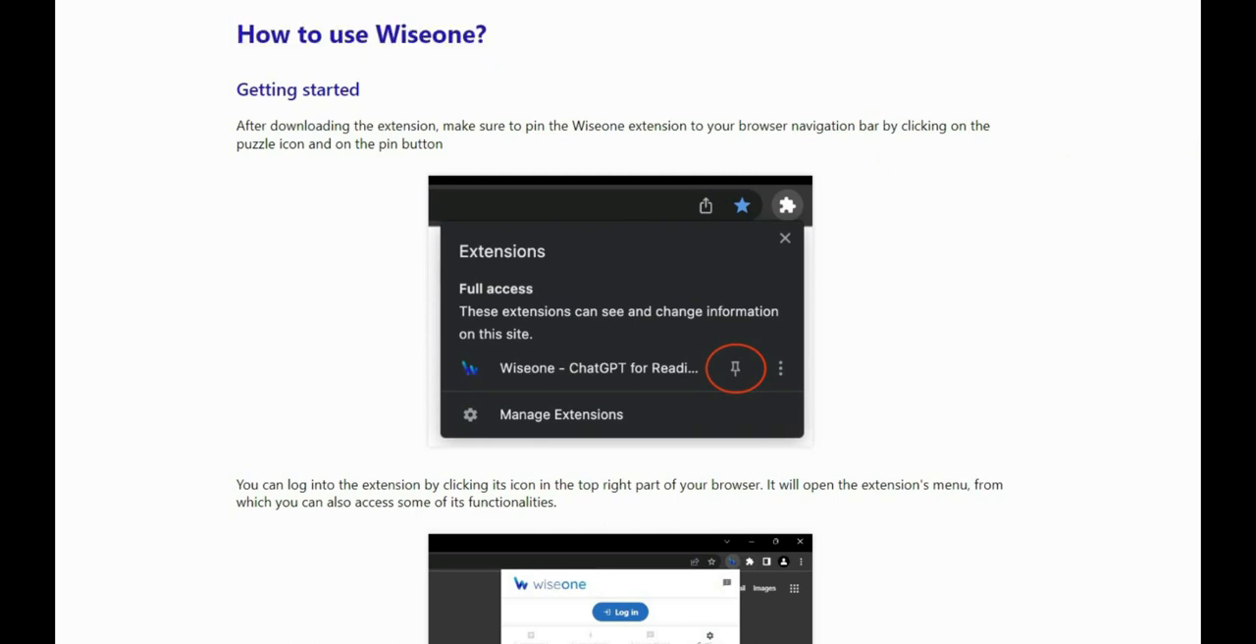
Read down through the 'How to use Wiseone' guide page.
{"action": "scroll", "scroll_direction": "down", "scroll_amount": 3}
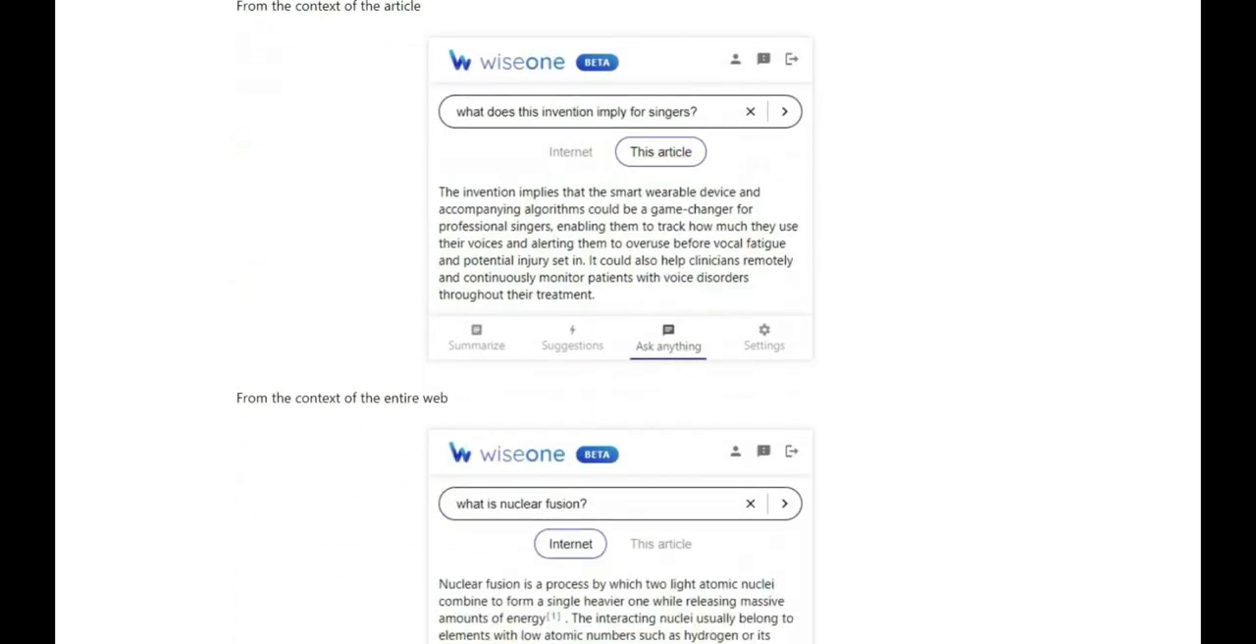
{"action": "scroll", "scroll_direction": "down", "scroll_amount": 3}
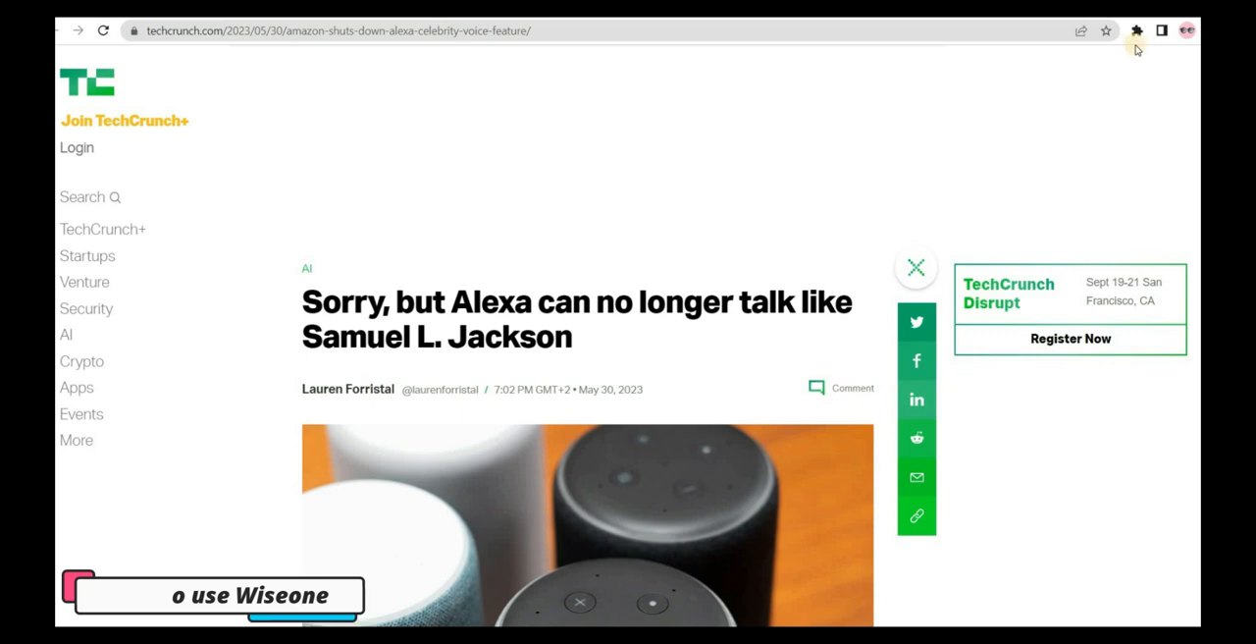
Pin Wiseone to the toolbar and show its settings panel with the feature toggles.
{"action": "left_click", "coordinate": [1136, 32]}
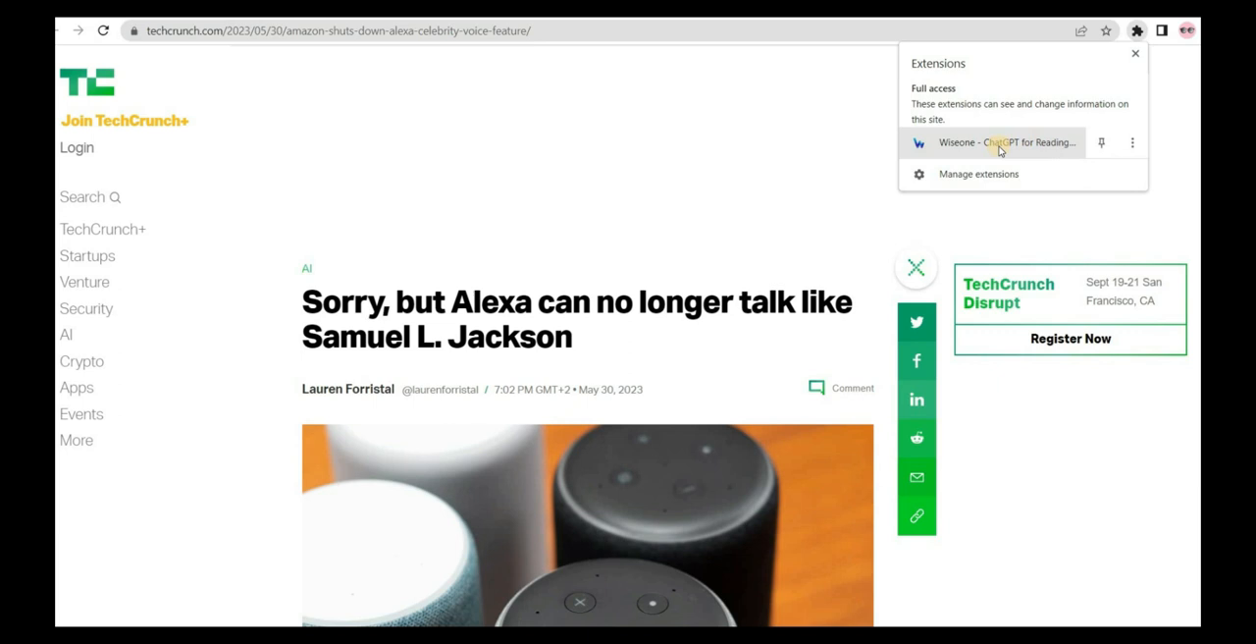
{"action": "left_click", "coordinate": [1101, 141]}
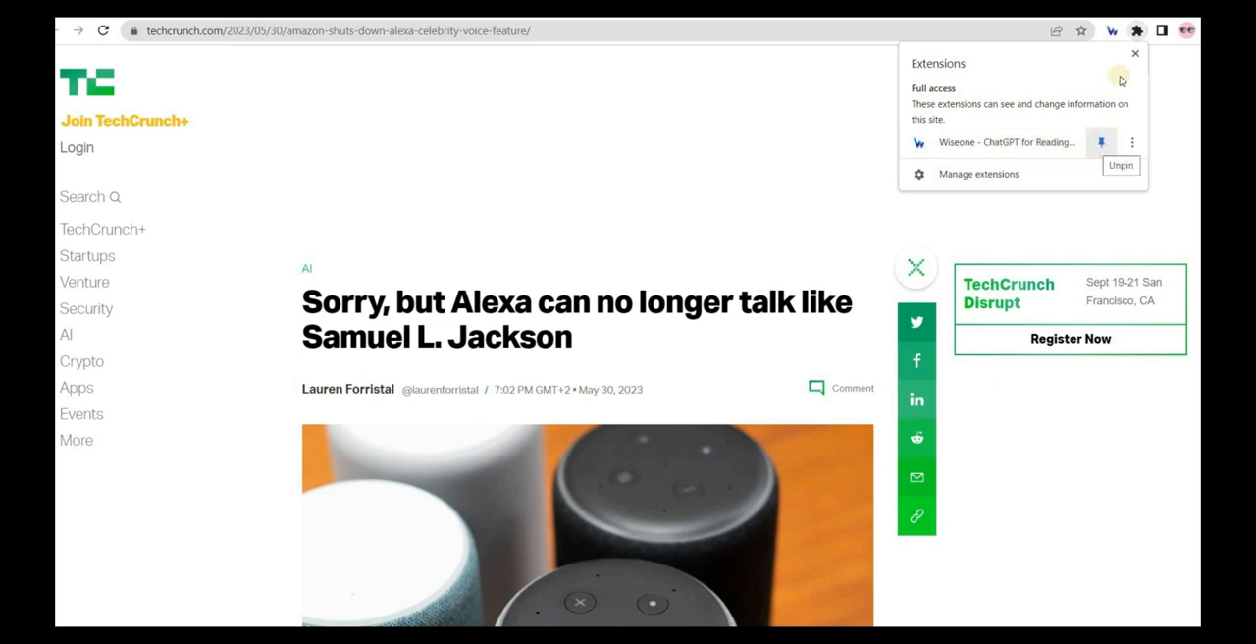
{"action": "left_click", "coordinate": [1110, 31]}
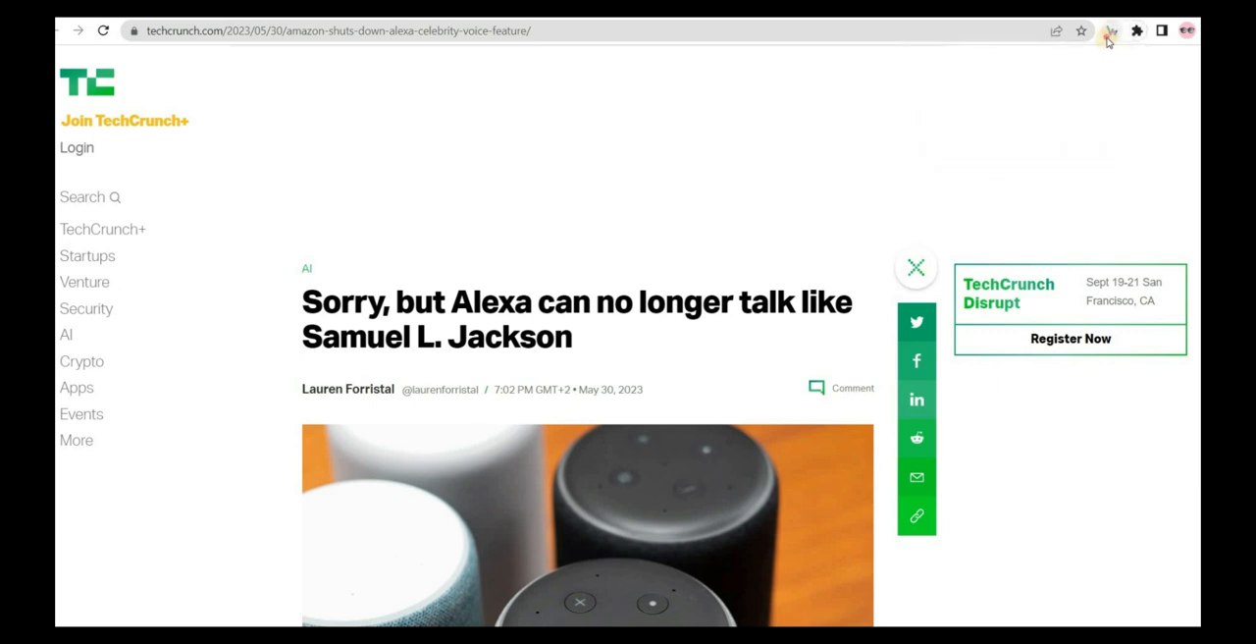
{"action": "left_click", "coordinate": [1111, 32]}
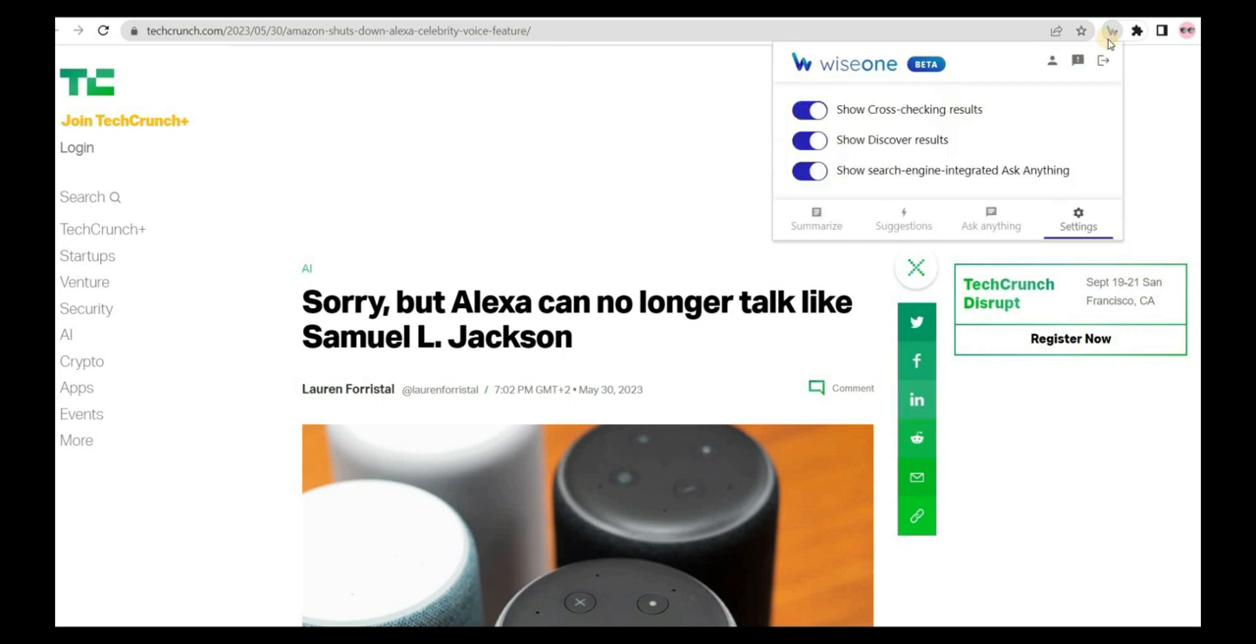
{"action": "mouse_move", "coordinate": [899, 81]}
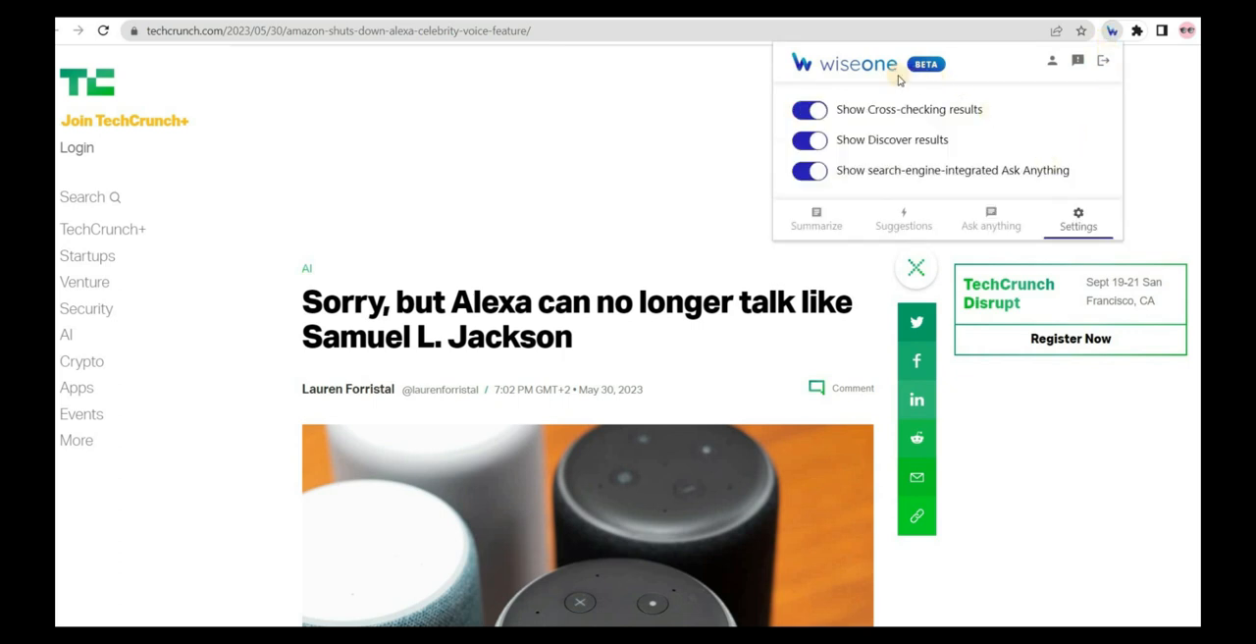
{"action": "mouse_move", "coordinate": [843, 74]}
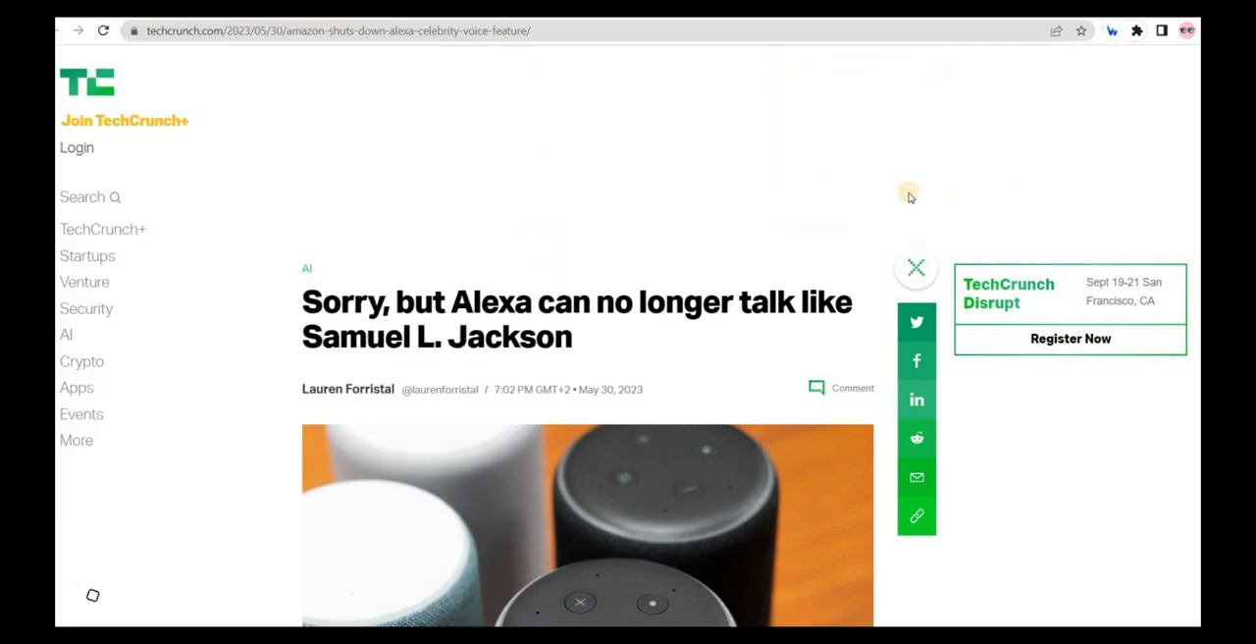
Bring the TechCrunch article body with its underlined terms into view.
{"action": "scroll", "scroll_direction": "down", "scroll_amount": 3}
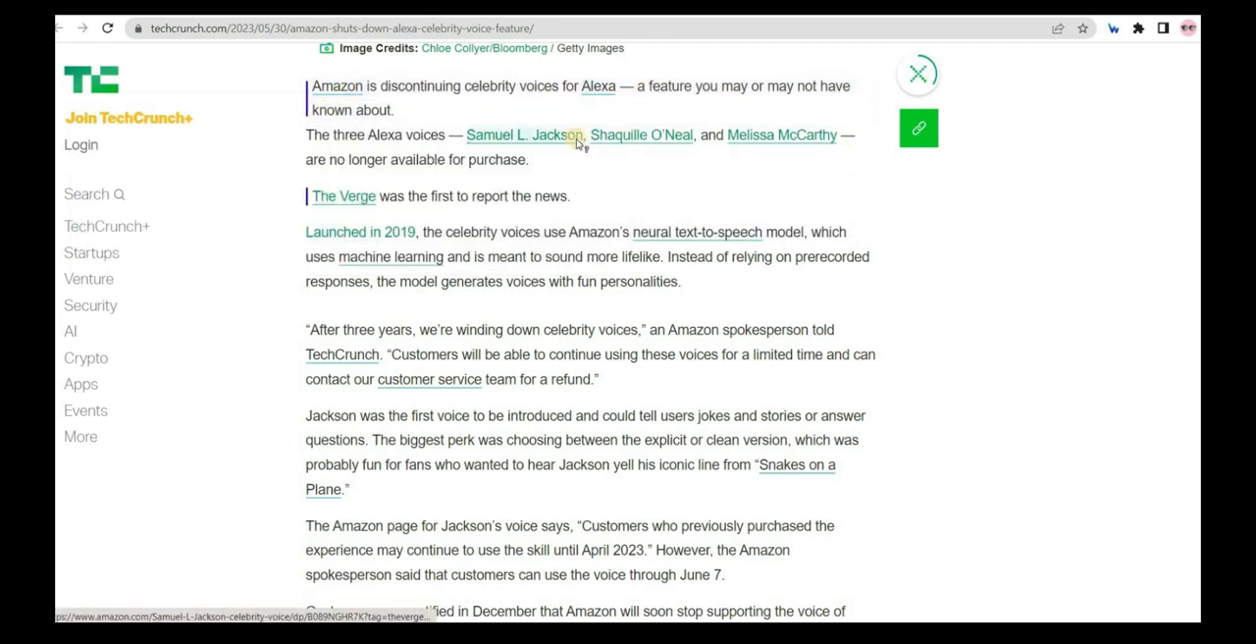
{"action": "mouse_move", "coordinate": [640, 133]}
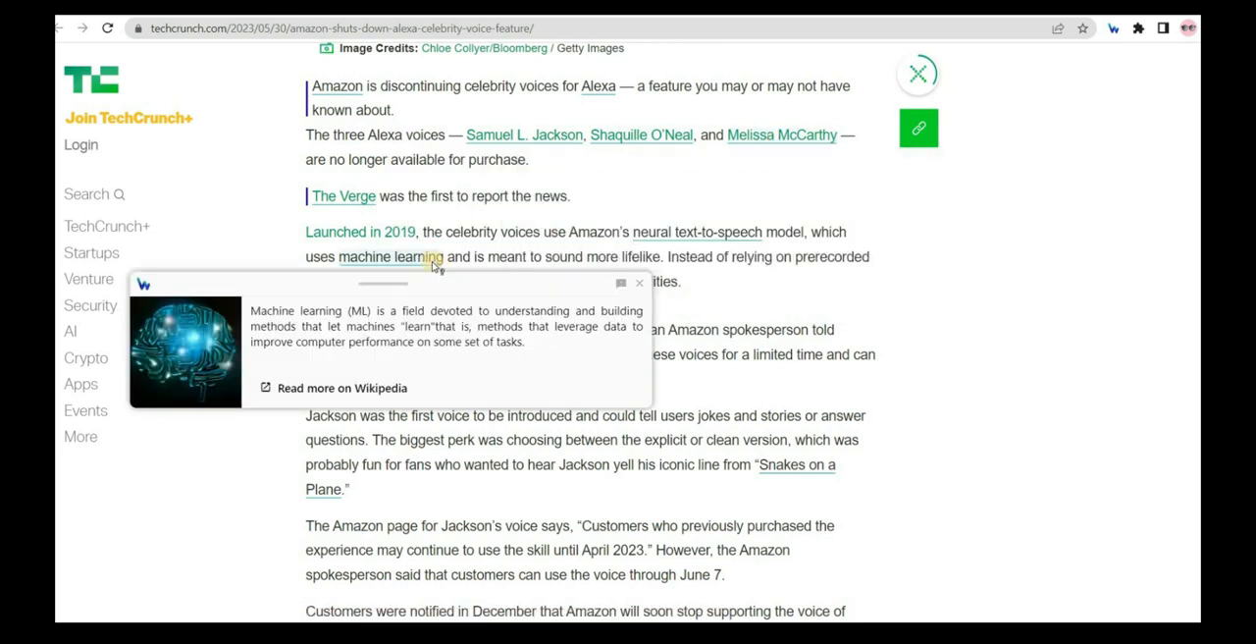
{"action": "mouse_move", "coordinate": [697, 232]}
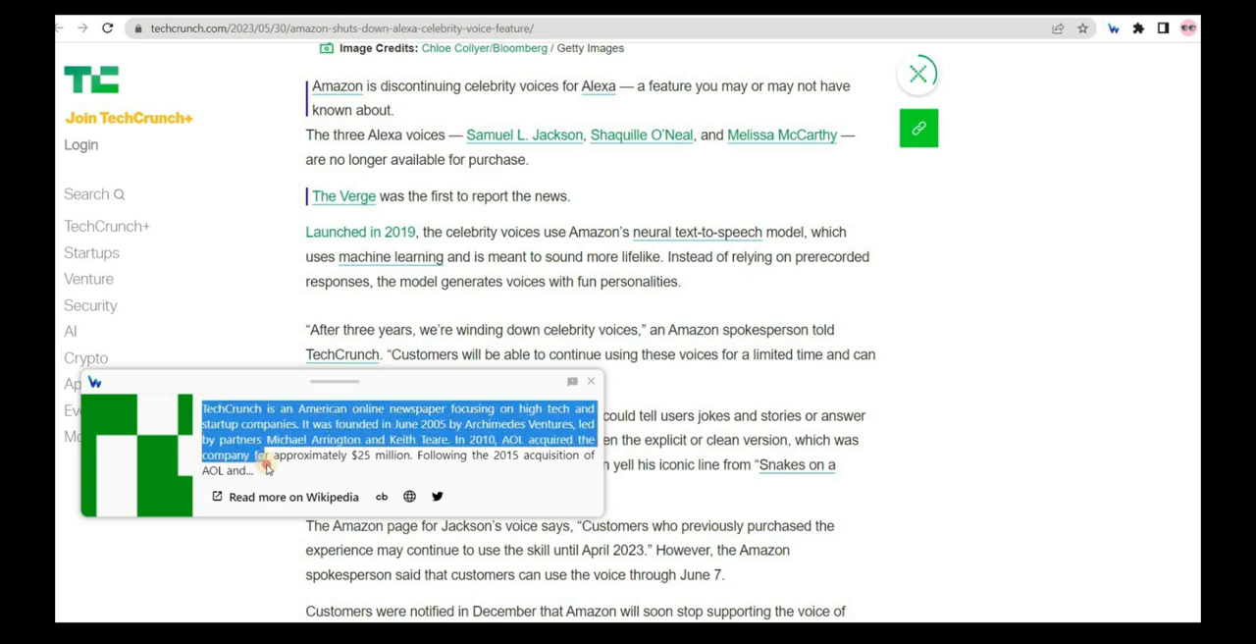
{"action": "mouse_move", "coordinate": [299, 503]}
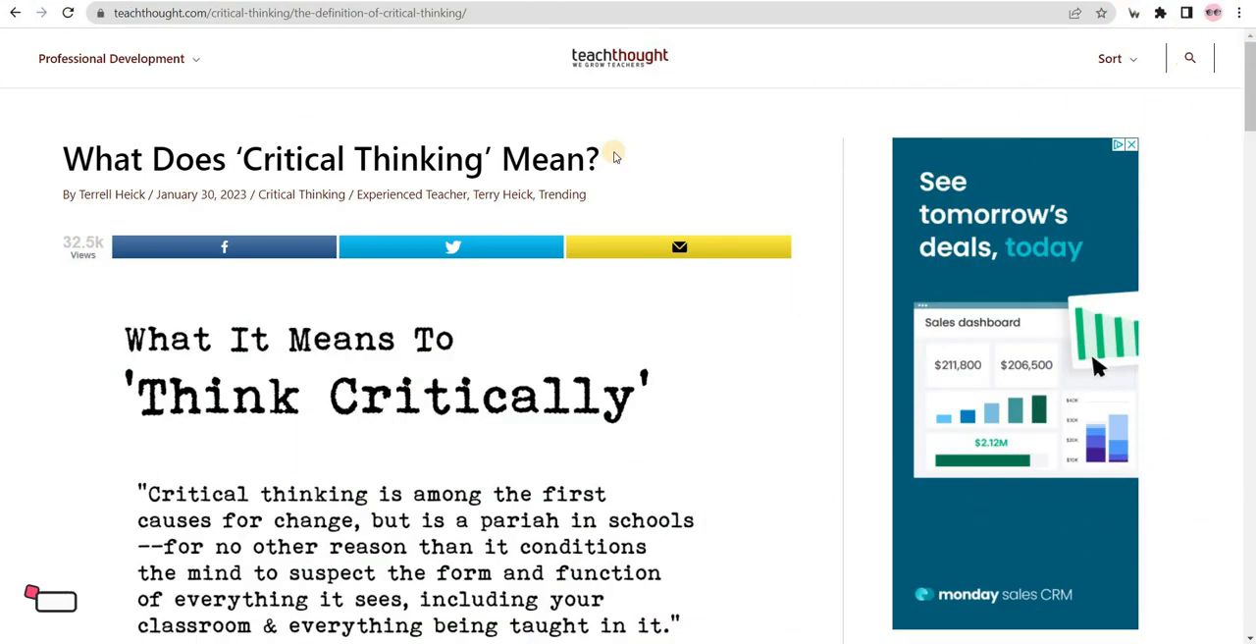
{"action": "left_click", "coordinate": [1134, 12]}
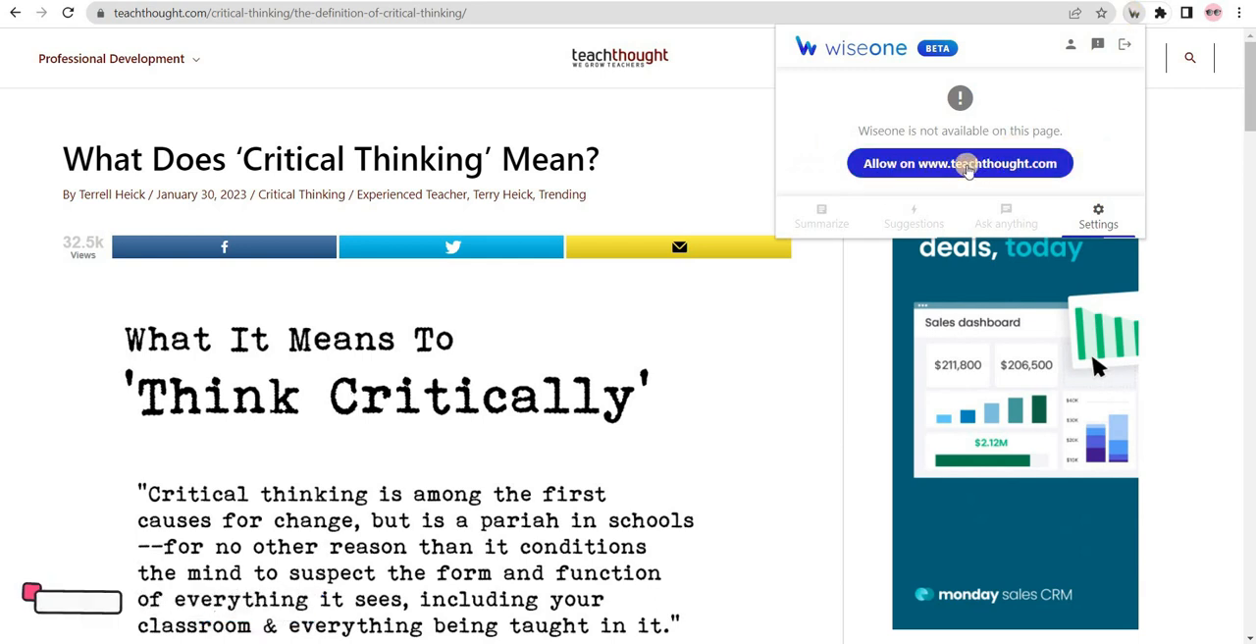
{"action": "left_click", "coordinate": [958, 163]}
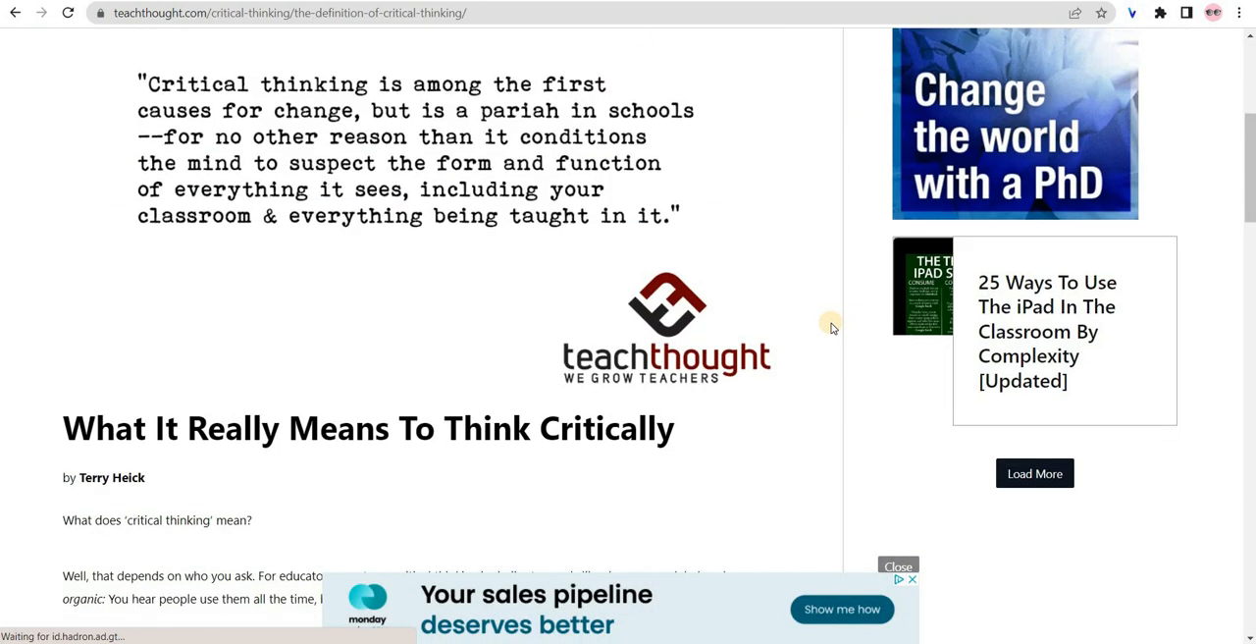
{"action": "scroll", "scroll_direction": "down", "scroll_amount": 3}
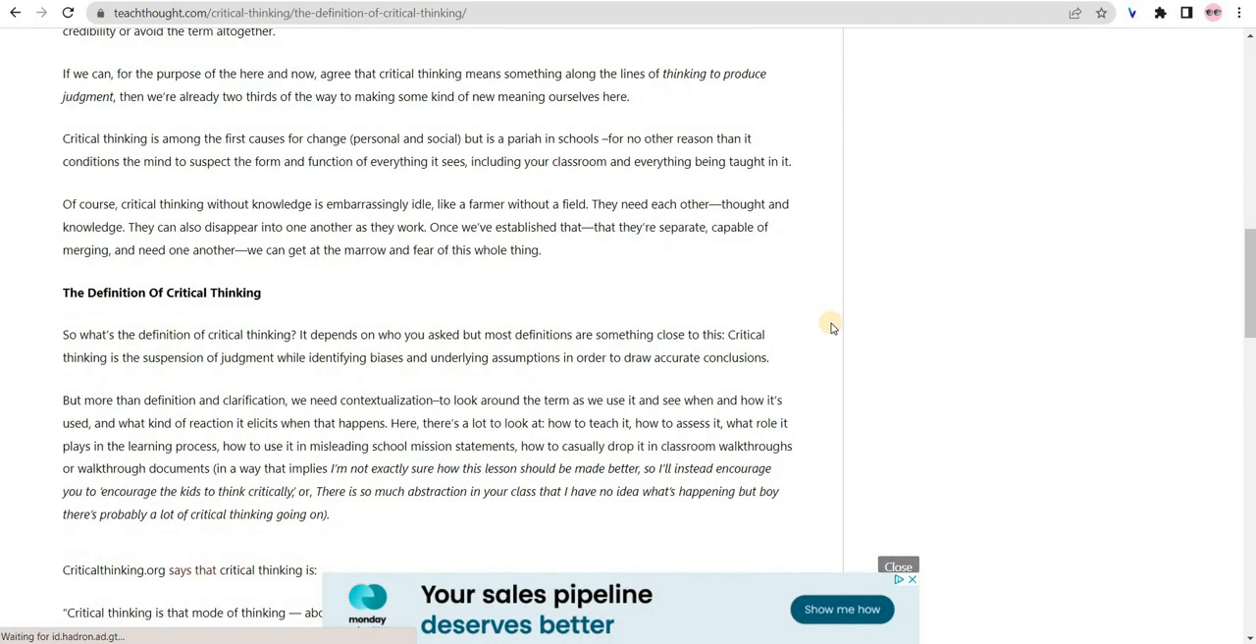
{"action": "scroll", "scroll_direction": "down", "scroll_amount": 3}
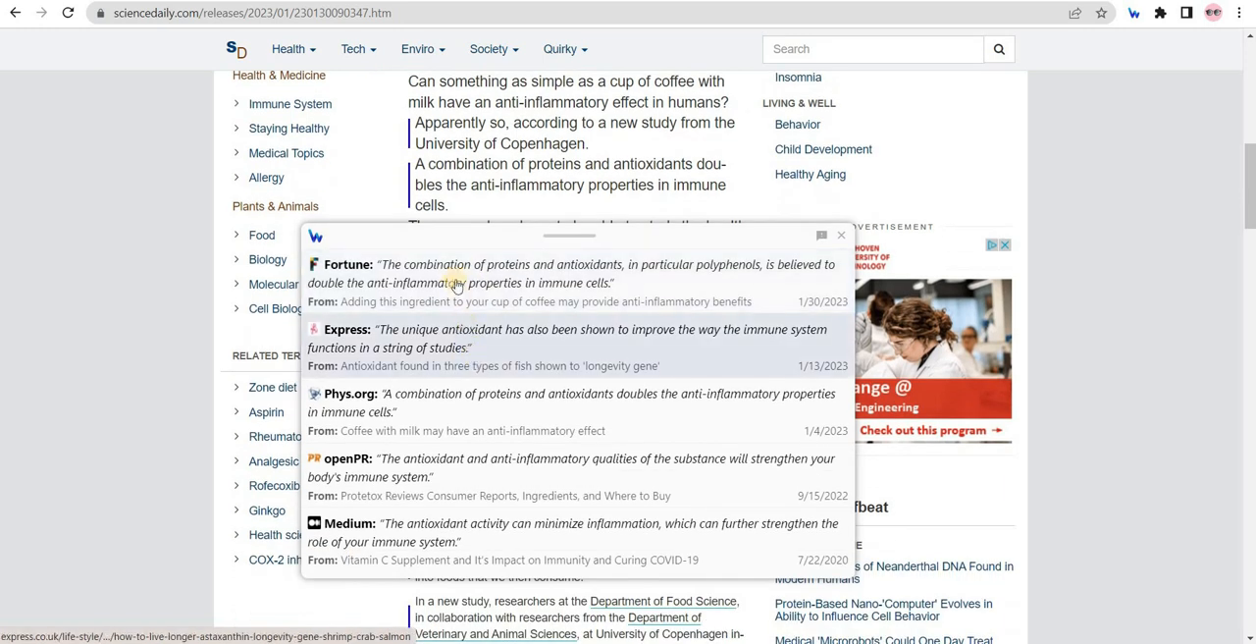
Scroll the Cross-checking card's source list for the anti-inflammatory claim.
{"action": "scroll", "scroll_direction": "down", "scroll_amount": 3}
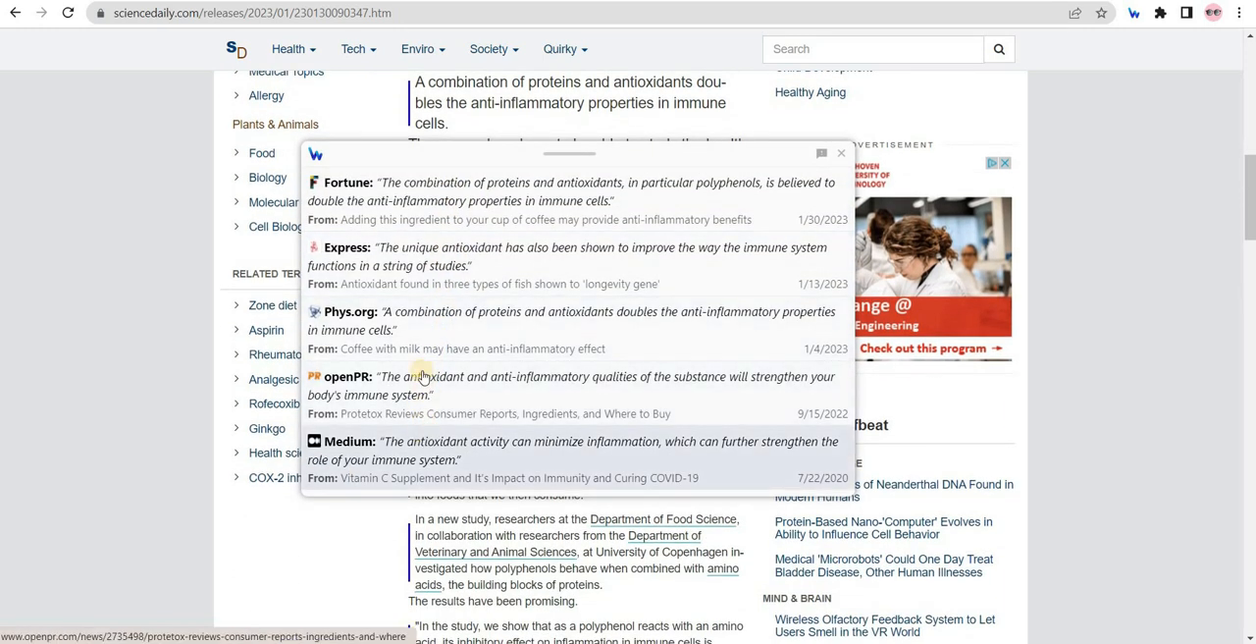
{"action": "mouse_move", "coordinate": [421, 200]}
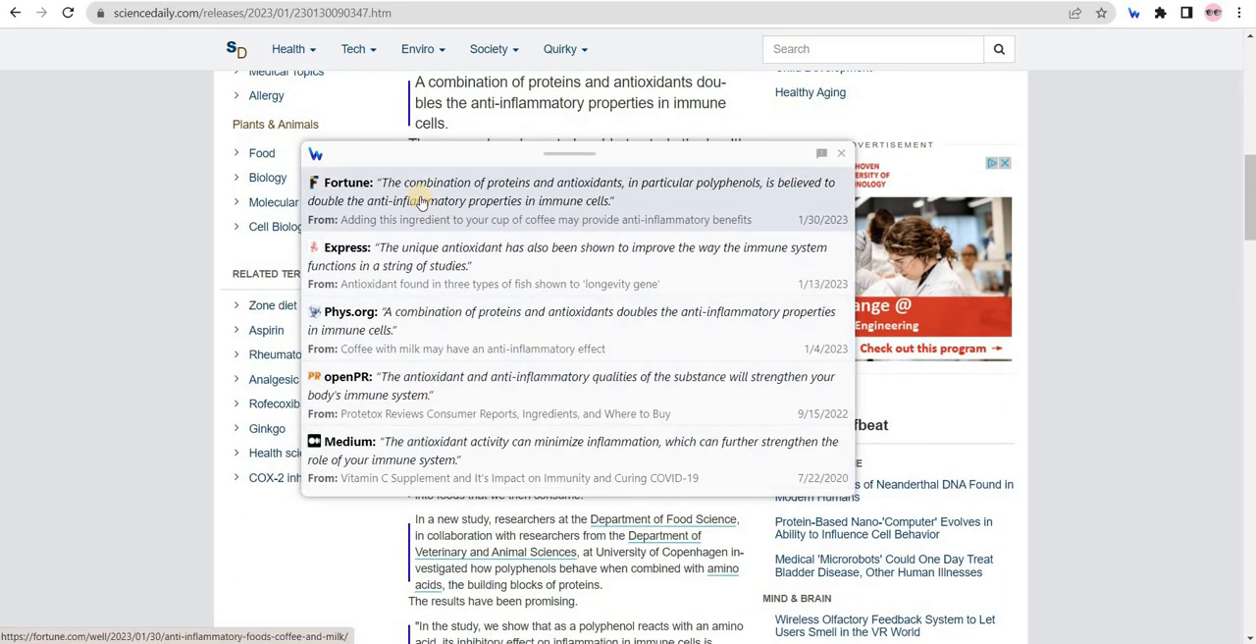
{"action": "mouse_move", "coordinate": [389, 432]}
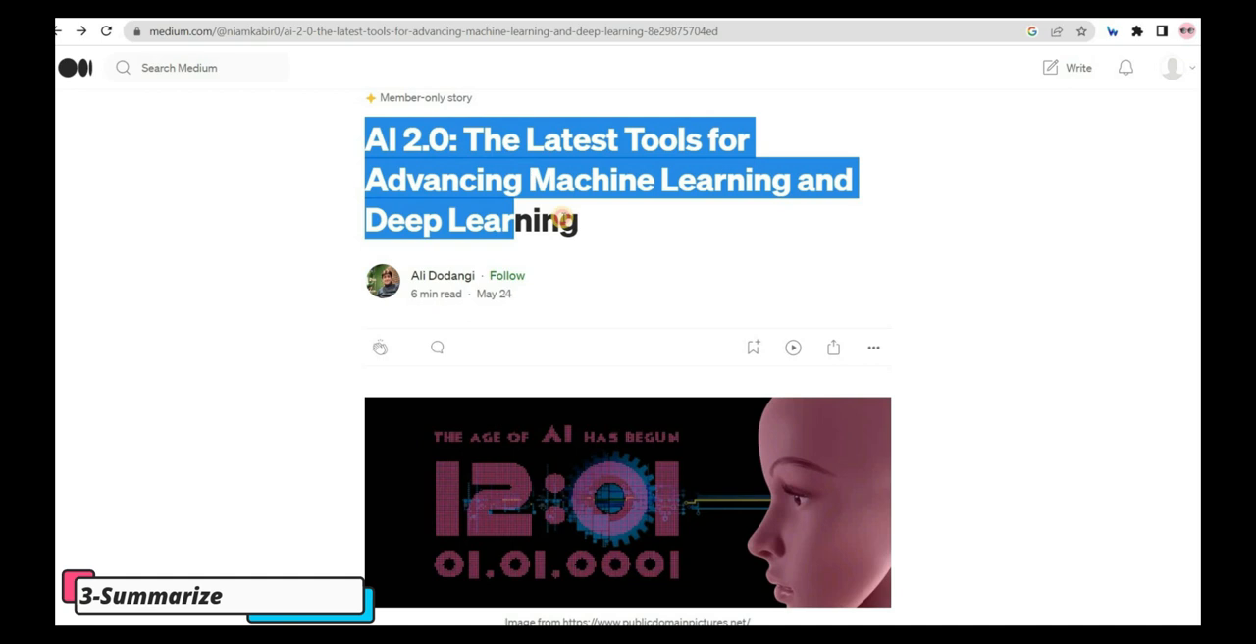
Get Wiseone's Summarize view of the Medium AI 2.0 article with key takeaways.
{"action": "scroll", "scroll_direction": "down", "scroll_amount": 3}
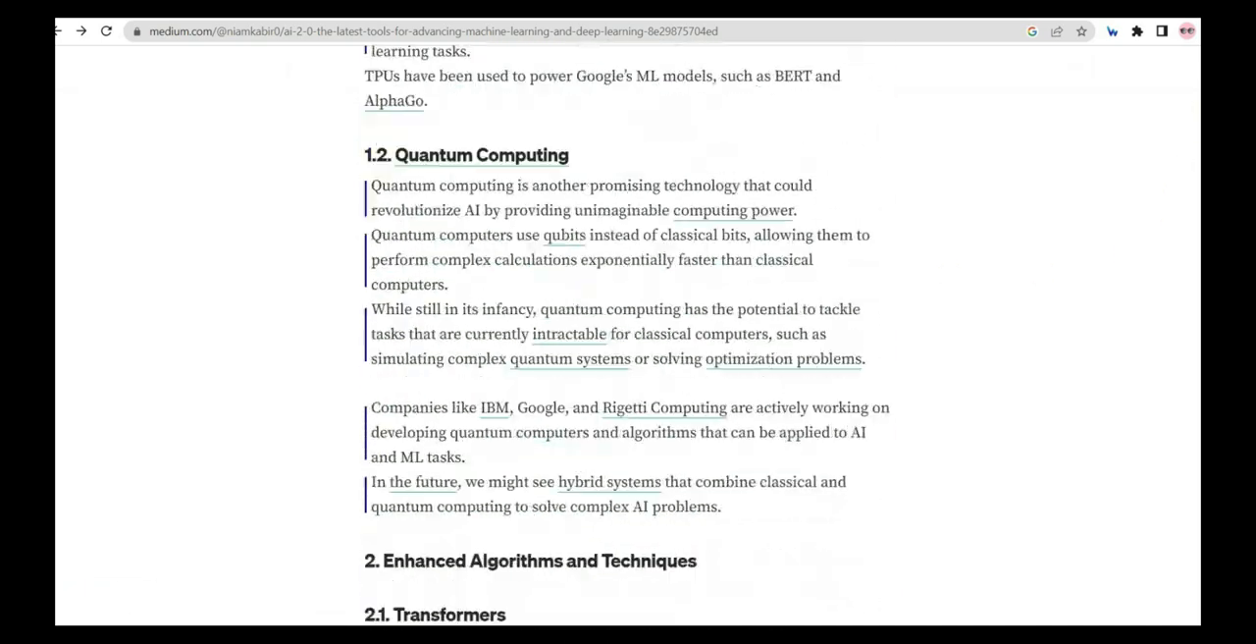
{"action": "scroll", "scroll_direction": "down", "scroll_amount": 3}
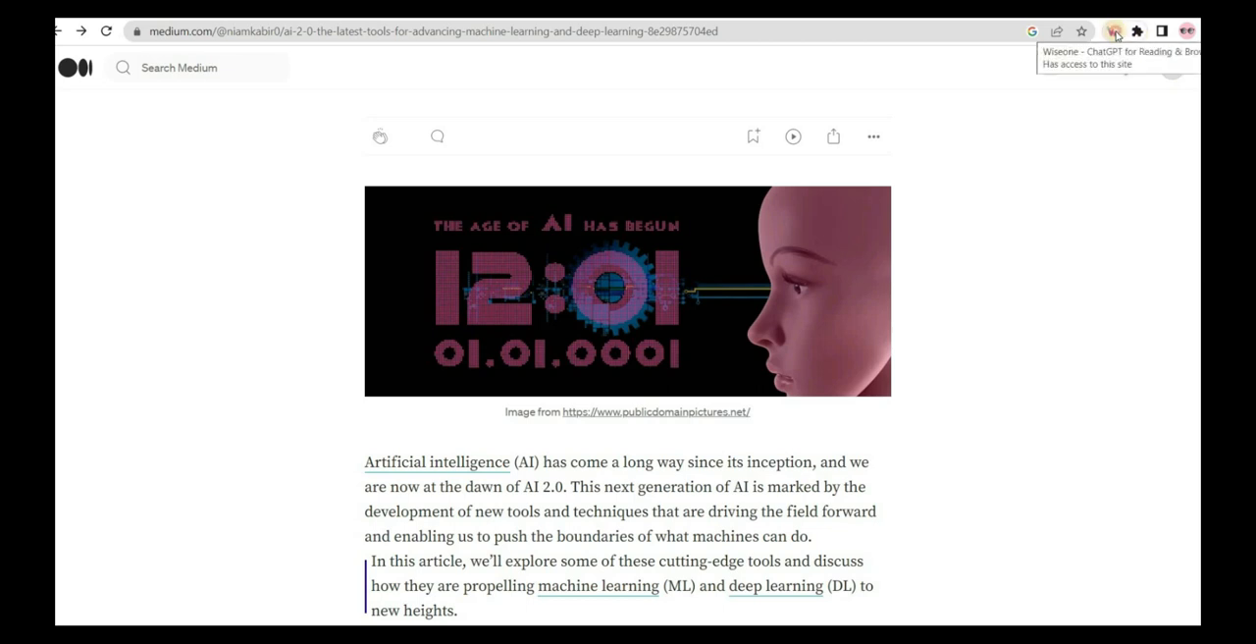
{"action": "left_click", "coordinate": [1115, 32]}
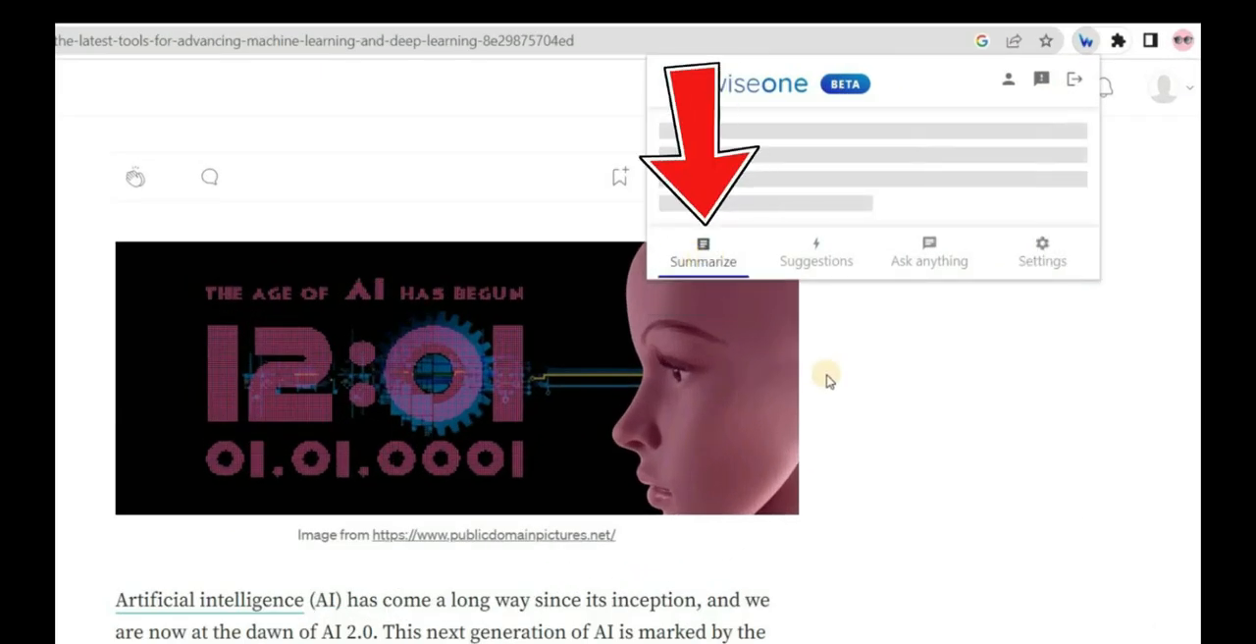
{"action": "left_click", "coordinate": [702, 255]}
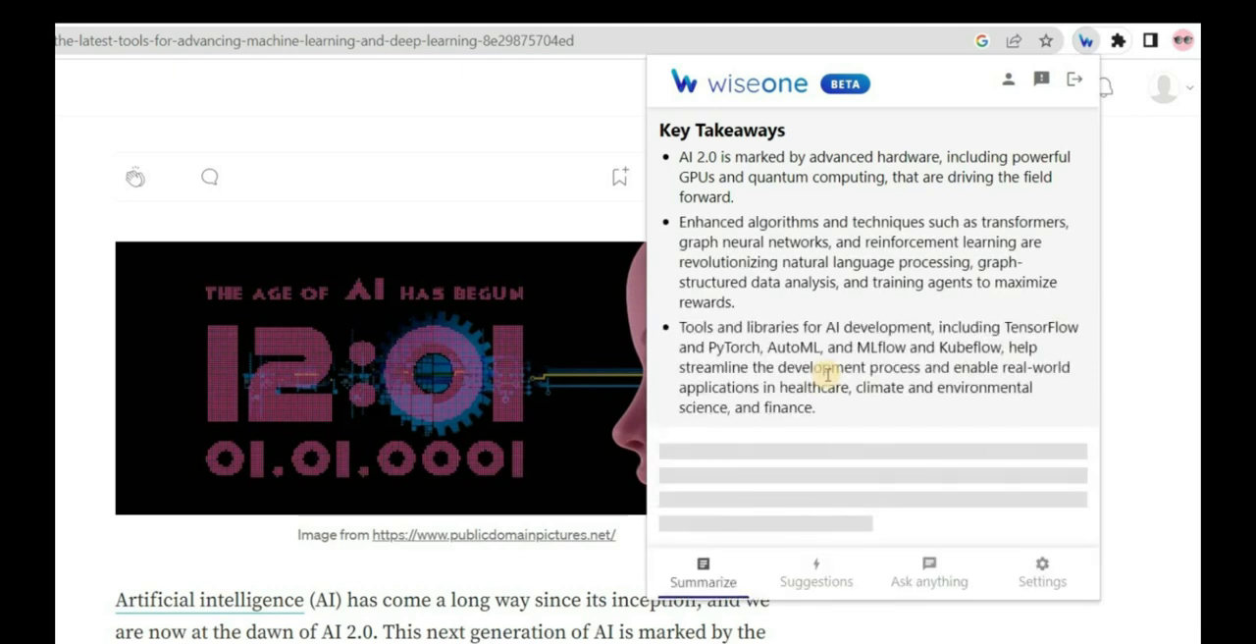
{"action": "left_click", "coordinate": [702, 571]}
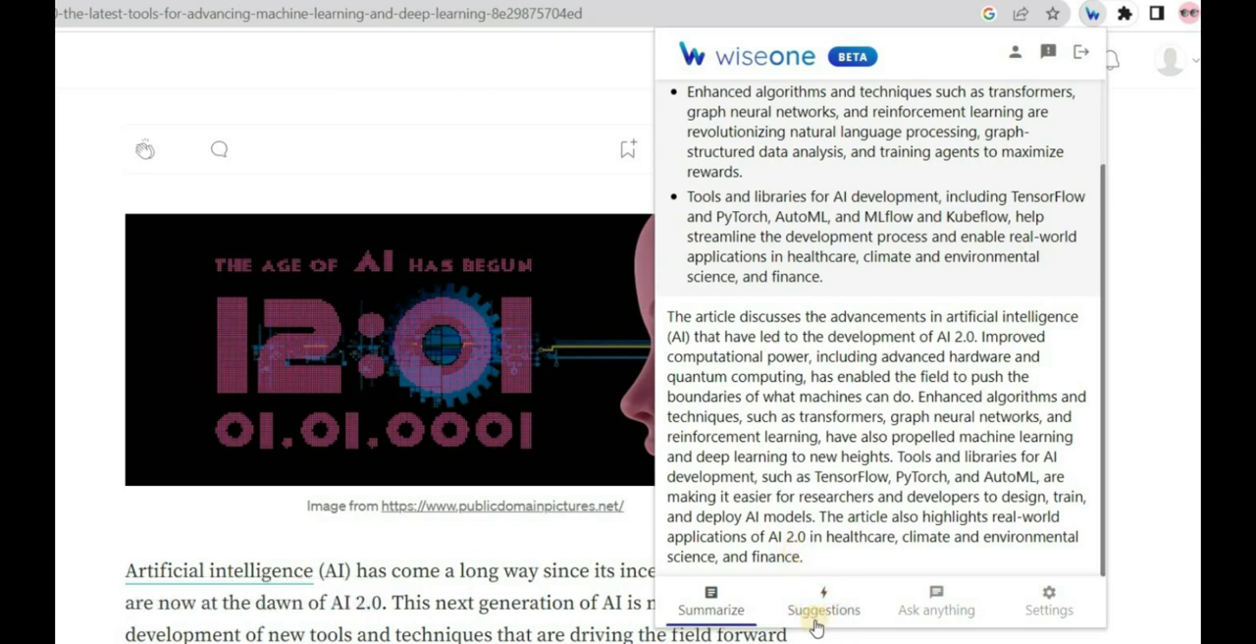
Show the Suggestions list of related AI articles from Fox News, Forbes and others.
{"action": "left_click", "coordinate": [824, 608]}
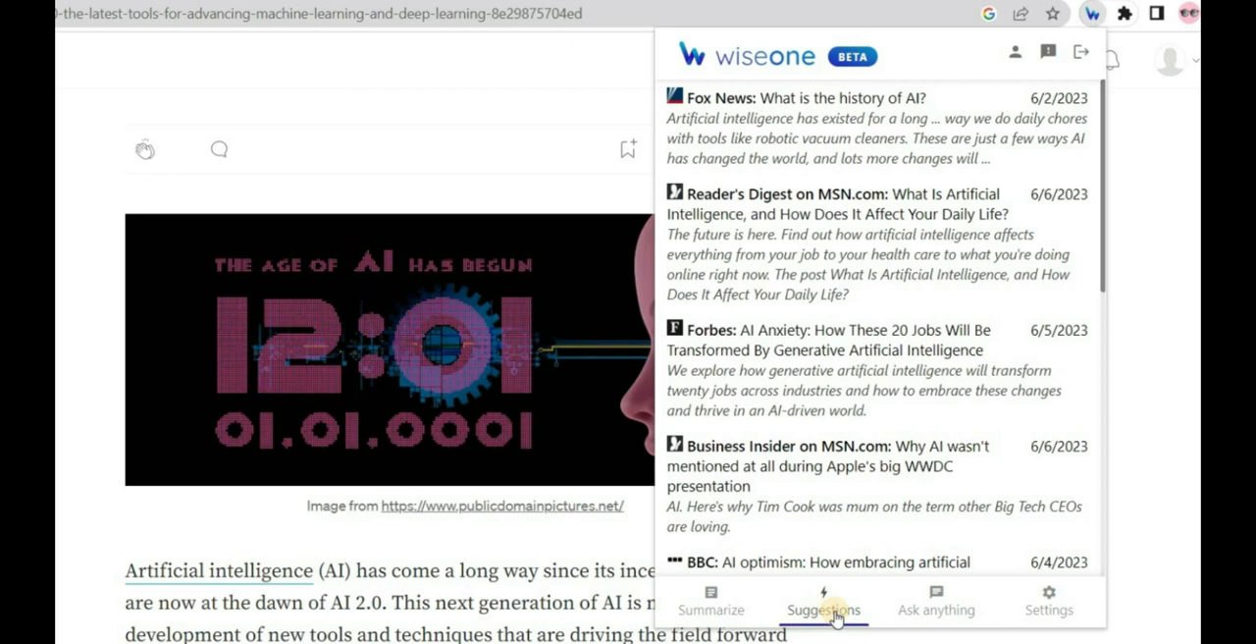
{"action": "scroll", "scroll_direction": "down", "scroll_amount": 3}
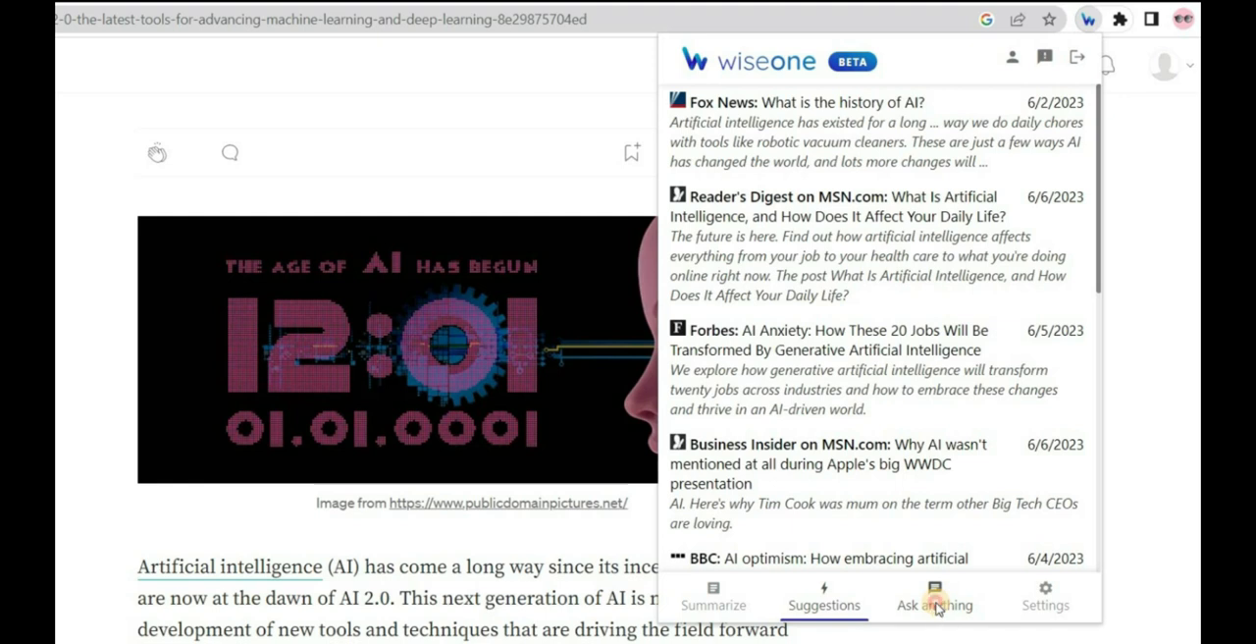
Ask what reinforcement learning is, answered from This article and then from Internet.
{"action": "left_click", "coordinate": [934, 597]}
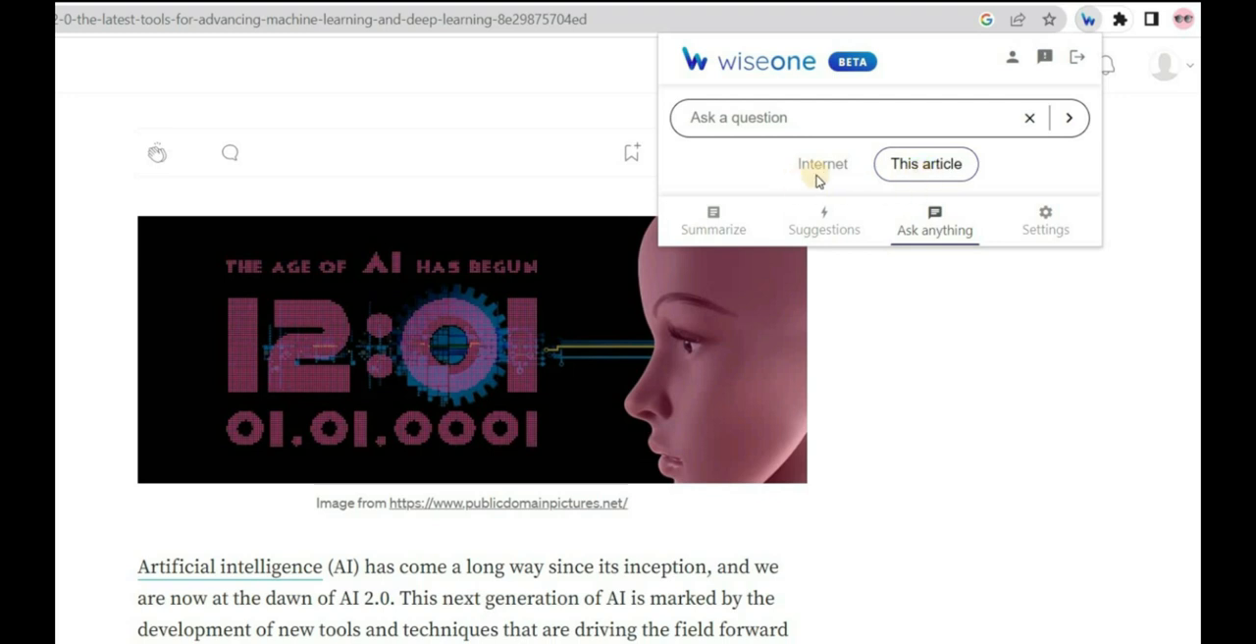
{"action": "left_click", "coordinate": [822, 165]}
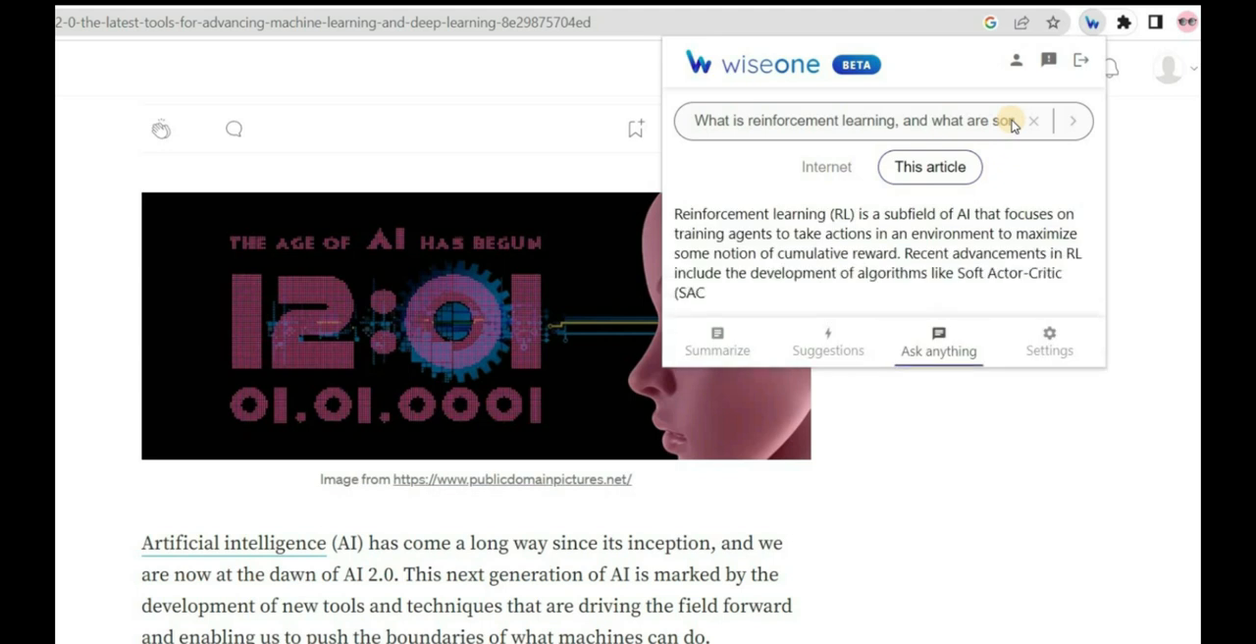
{"action": "left_click", "coordinate": [826, 167]}
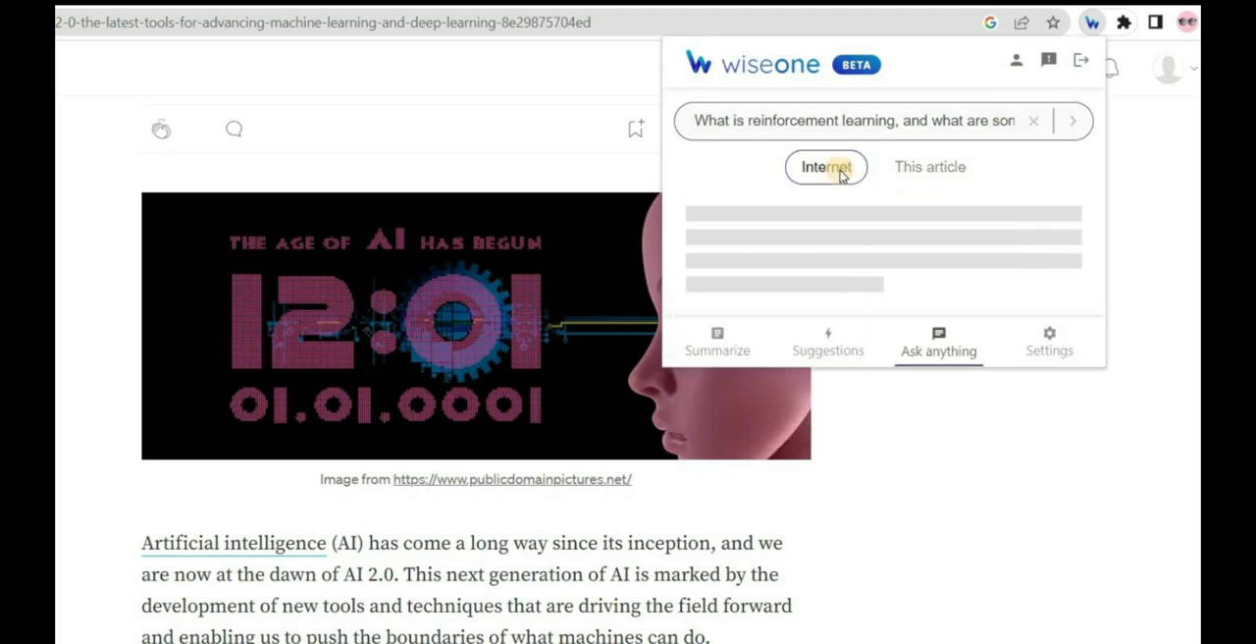
{"action": "left_click", "coordinate": [1072, 120]}
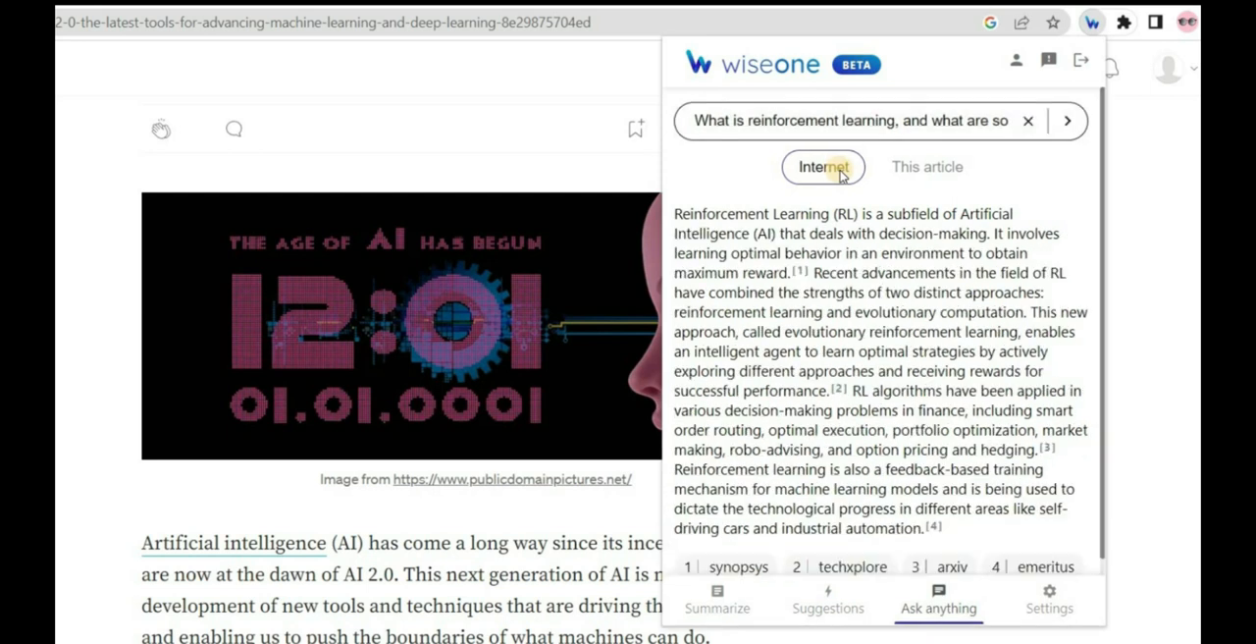
{"action": "left_click", "coordinate": [1028, 120]}
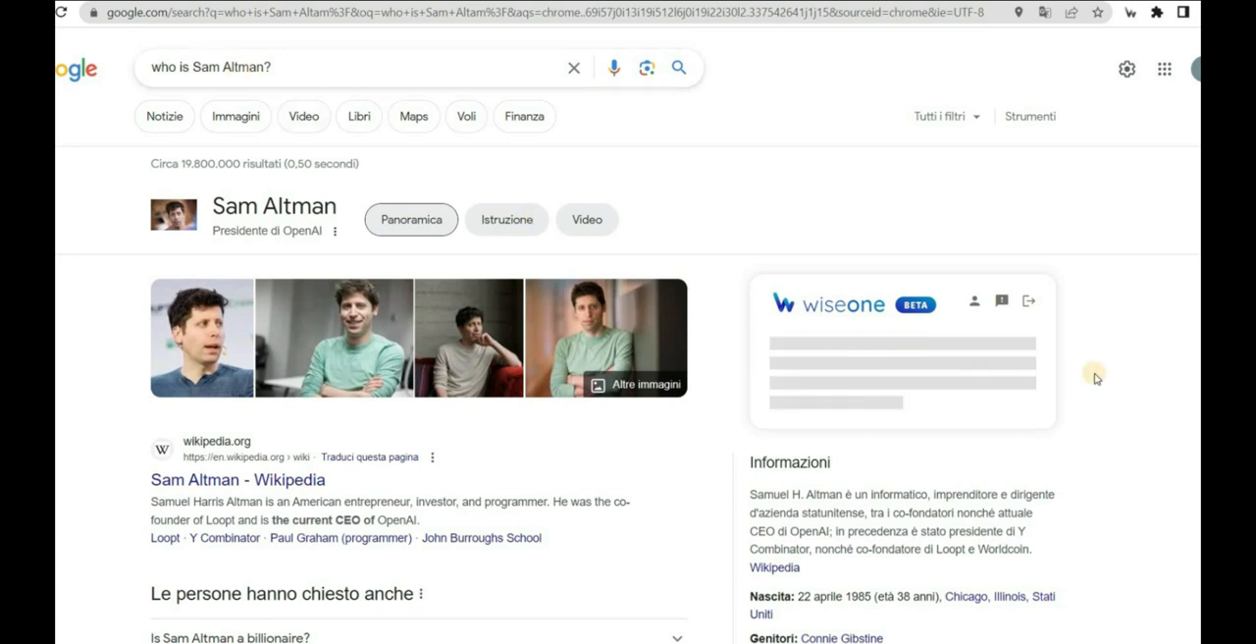
Scroll the Google results for 'who is Sam Altman?' beside Wiseone's answer panel.
{"action": "scroll", "scroll_direction": "down", "scroll_amount": 3}
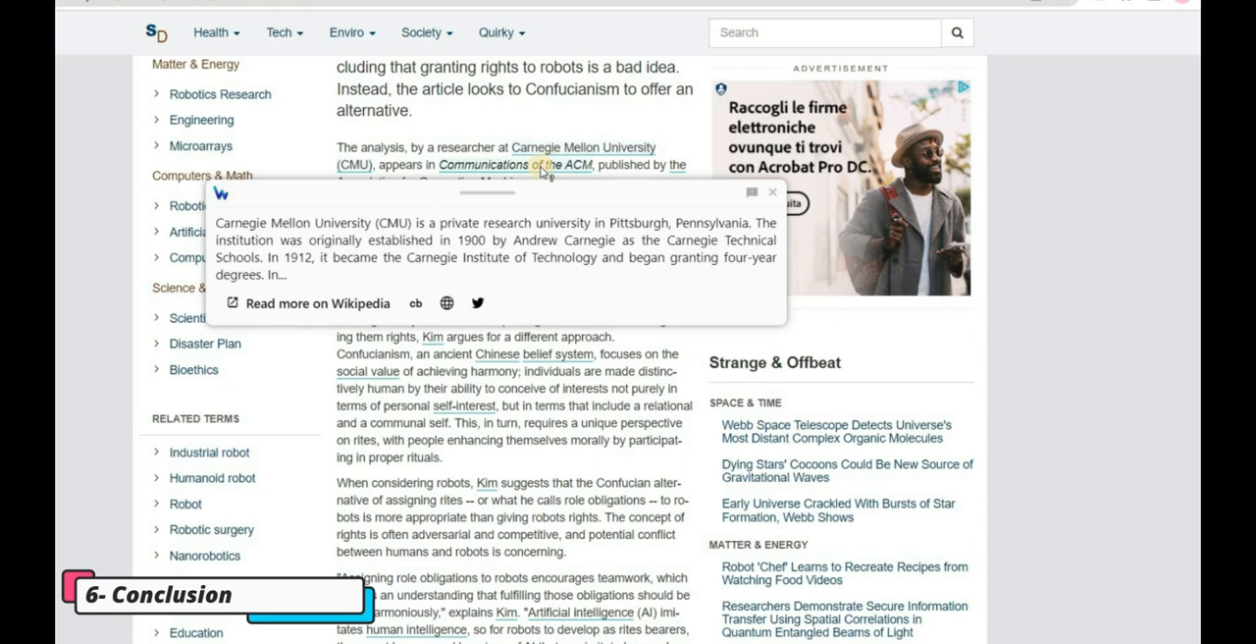
Generate Wiseone key takeaways and a short summary of the ScienceDaily robot-rights article.
{"action": "scroll", "scroll_direction": "down", "scroll_amount": 3}
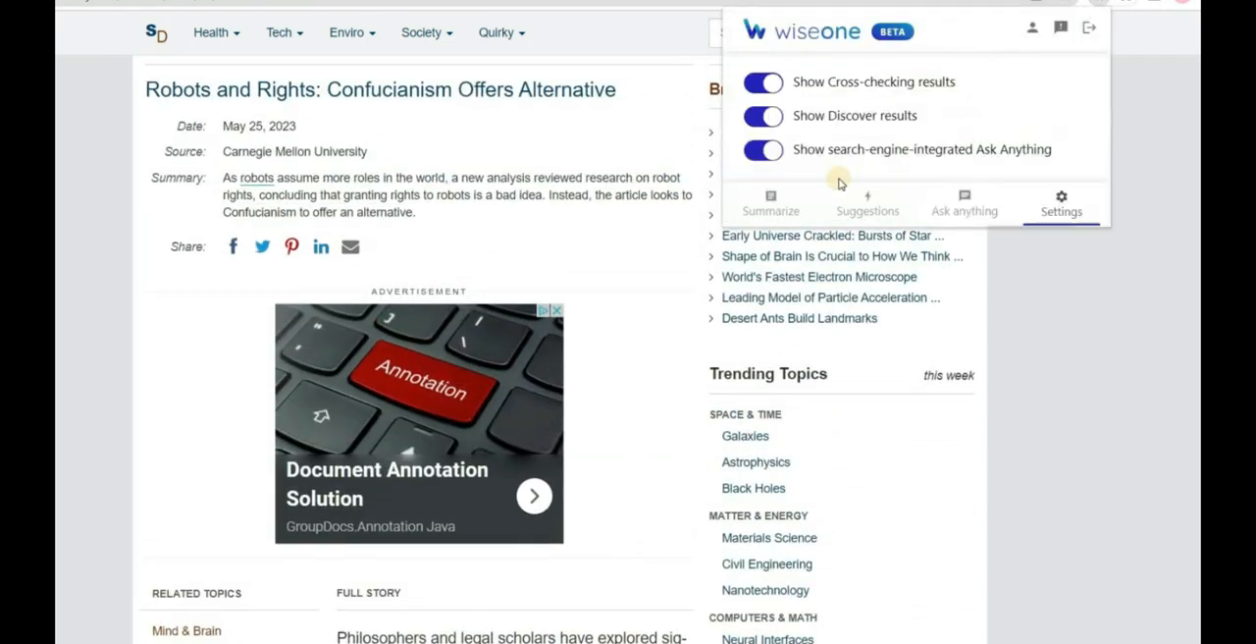
{"action": "left_click", "coordinate": [769, 176]}
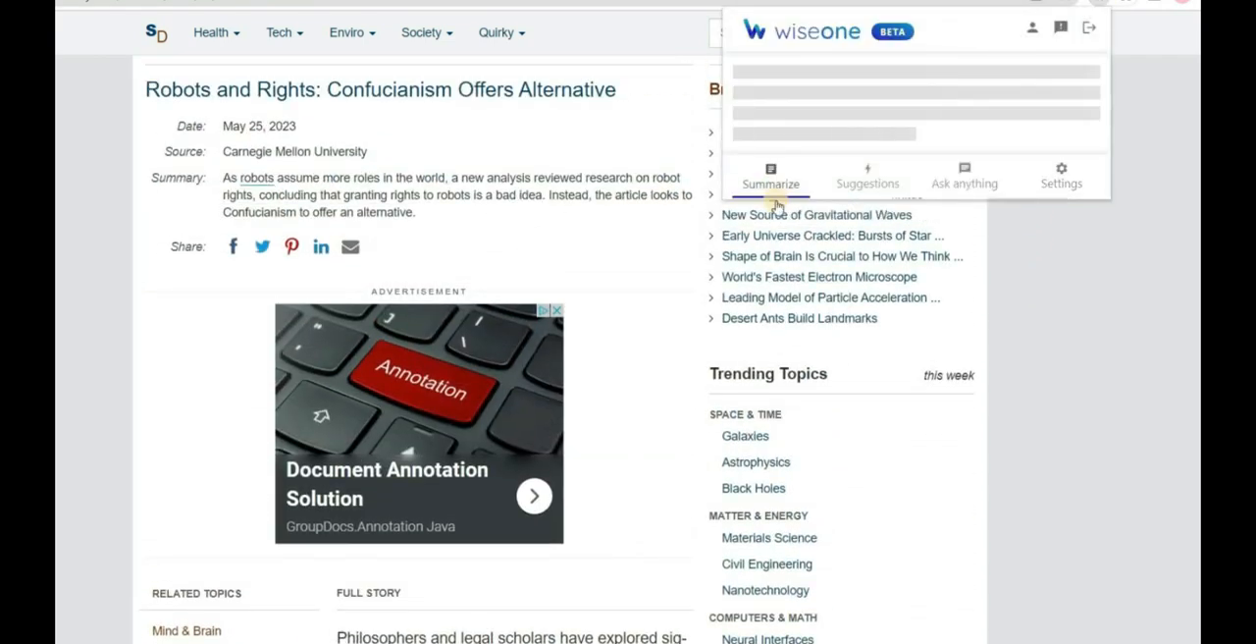
{"action": "left_click", "coordinate": [770, 176]}
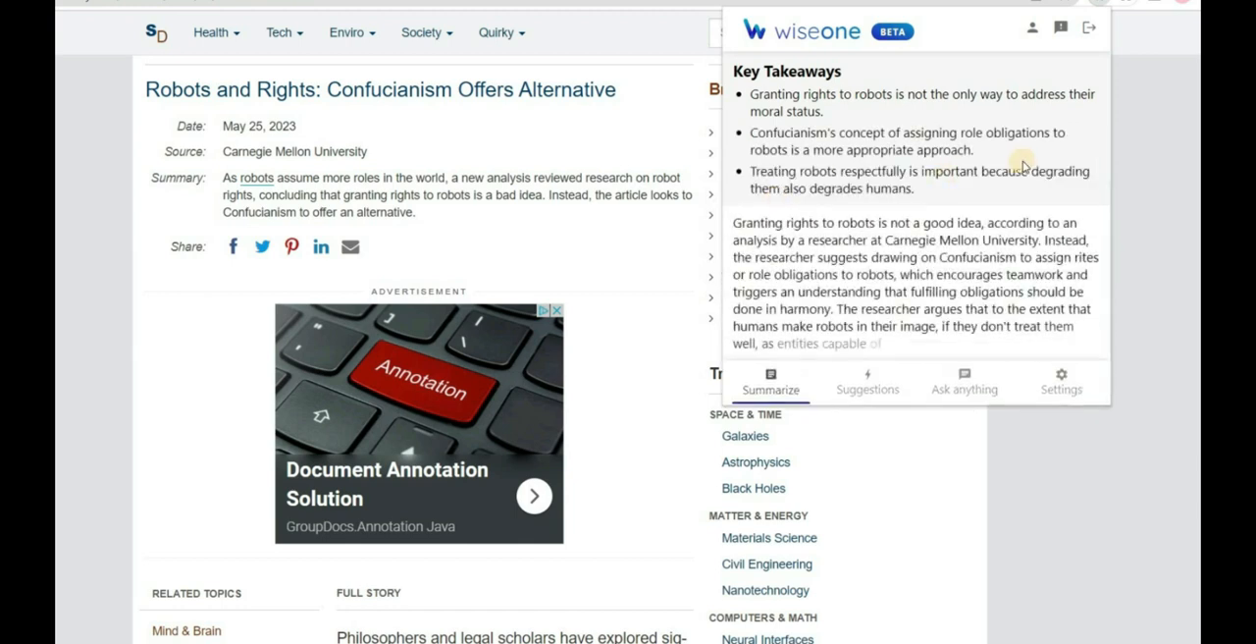
{"action": "left_click", "coordinate": [868, 381]}
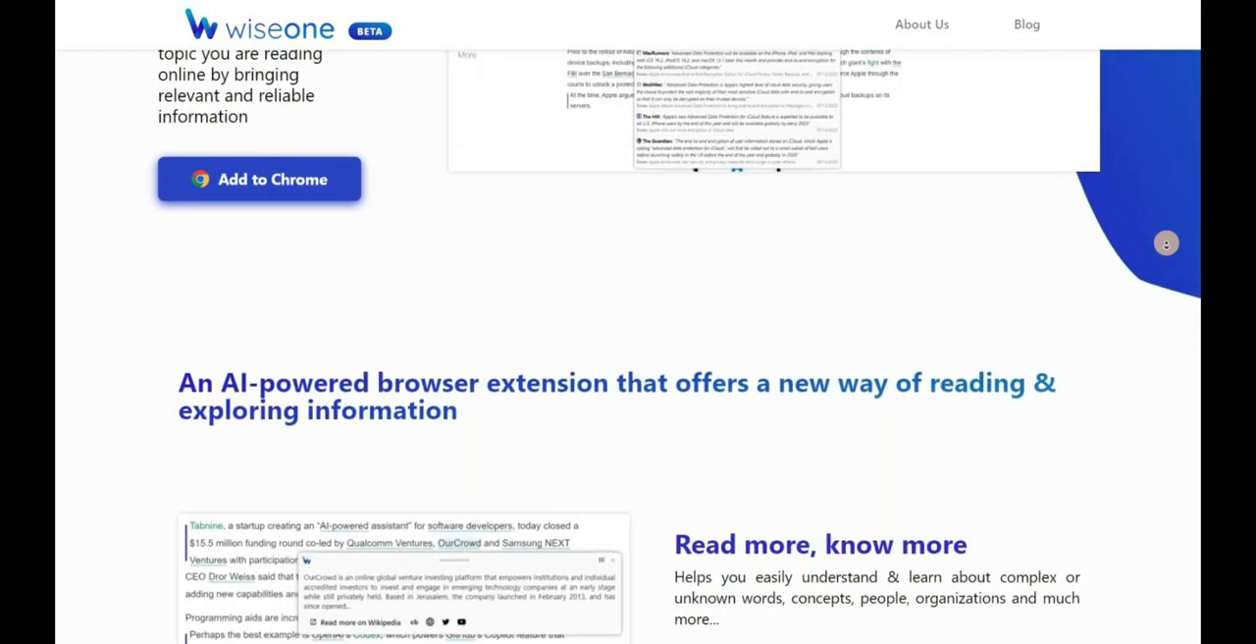
Scroll the Wiseone homepage through the feature overview down to the 'Why use Wiseone?' section.
{"action": "scroll", "scroll_direction": "down", "scroll_amount": 3}
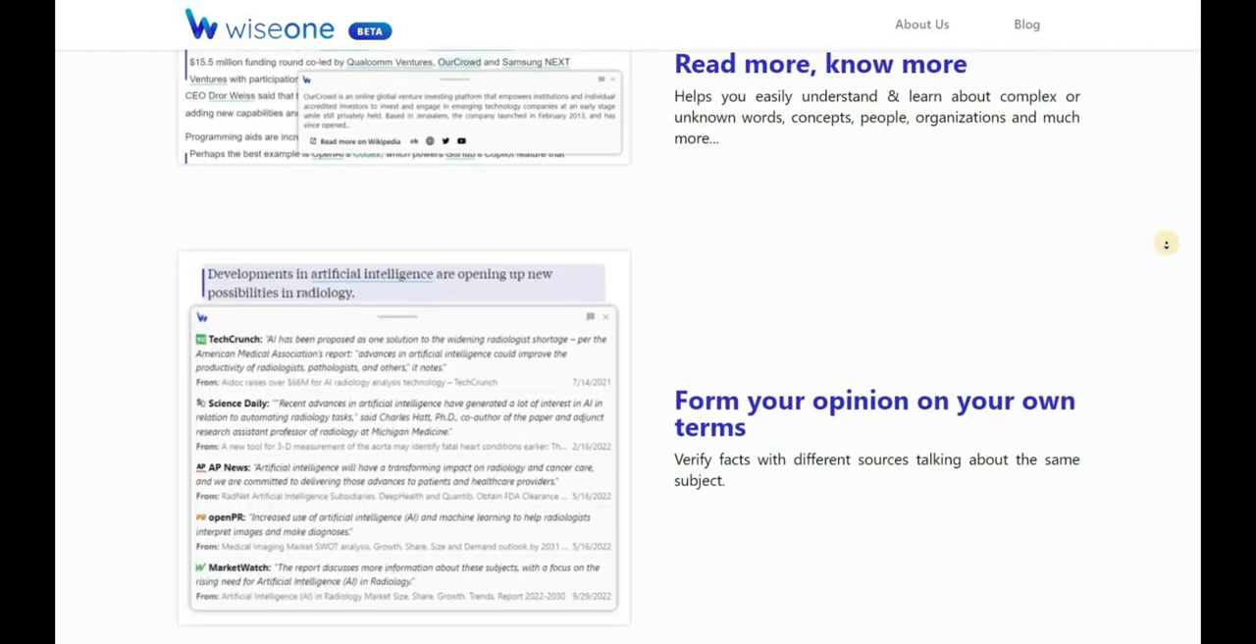
{"action": "scroll", "scroll_direction": "down", "scroll_amount": 3}
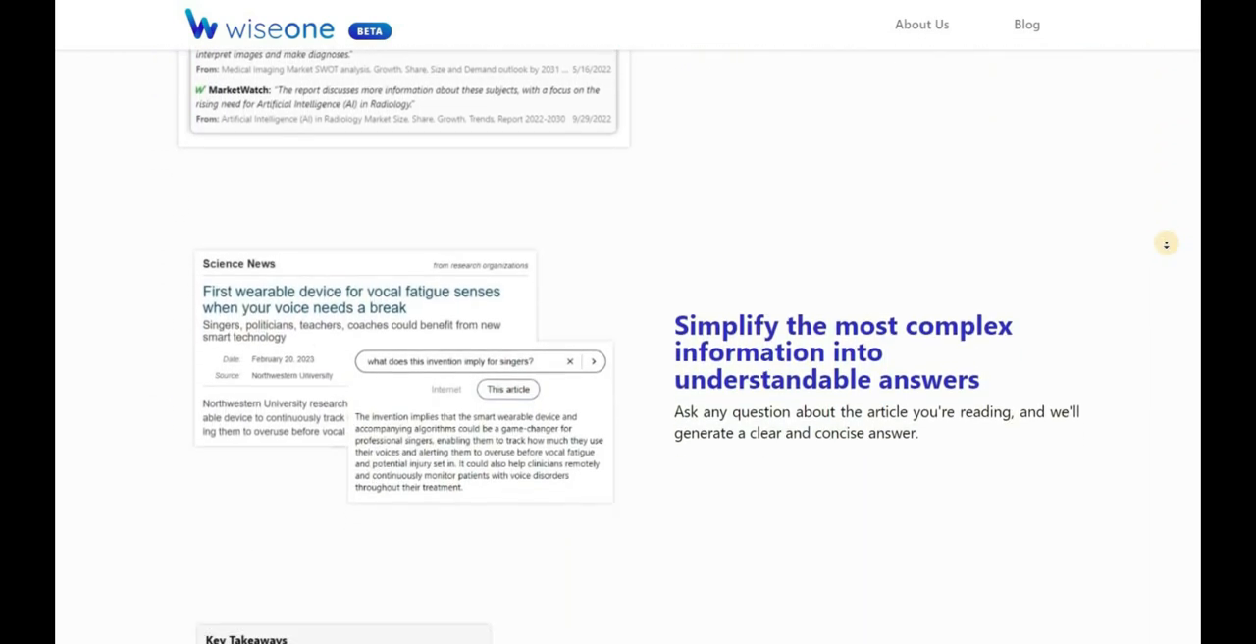
{"action": "scroll", "scroll_direction": "down", "scroll_amount": 3}
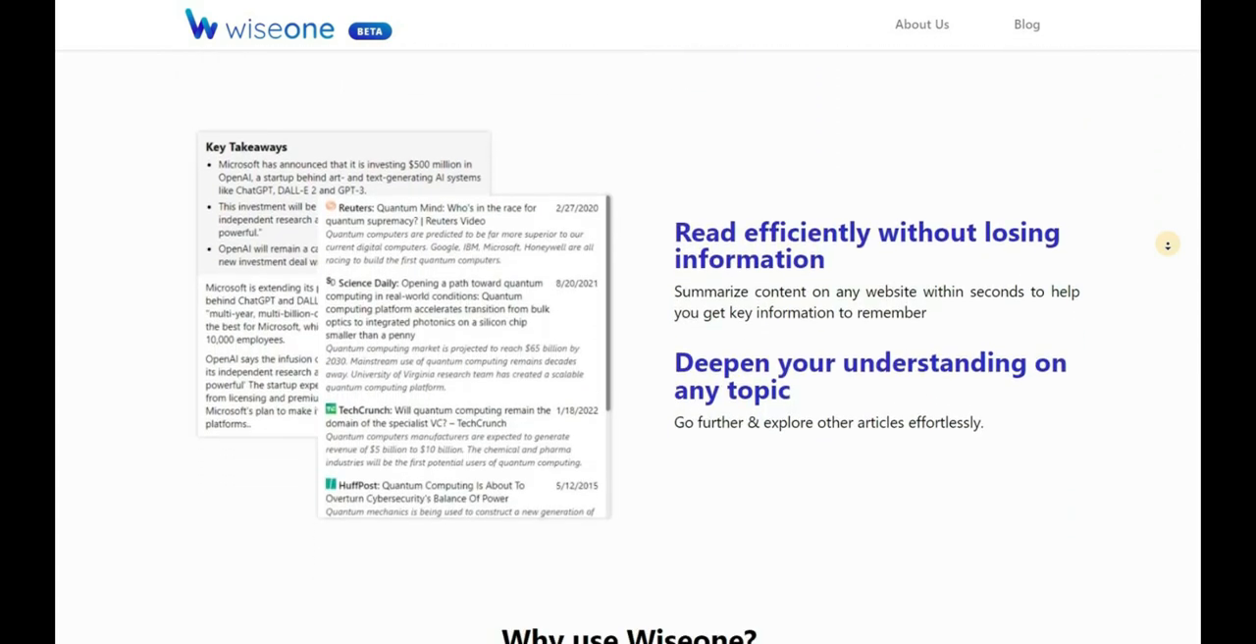
{"action": "scroll", "scroll_direction": "down", "scroll_amount": 3}
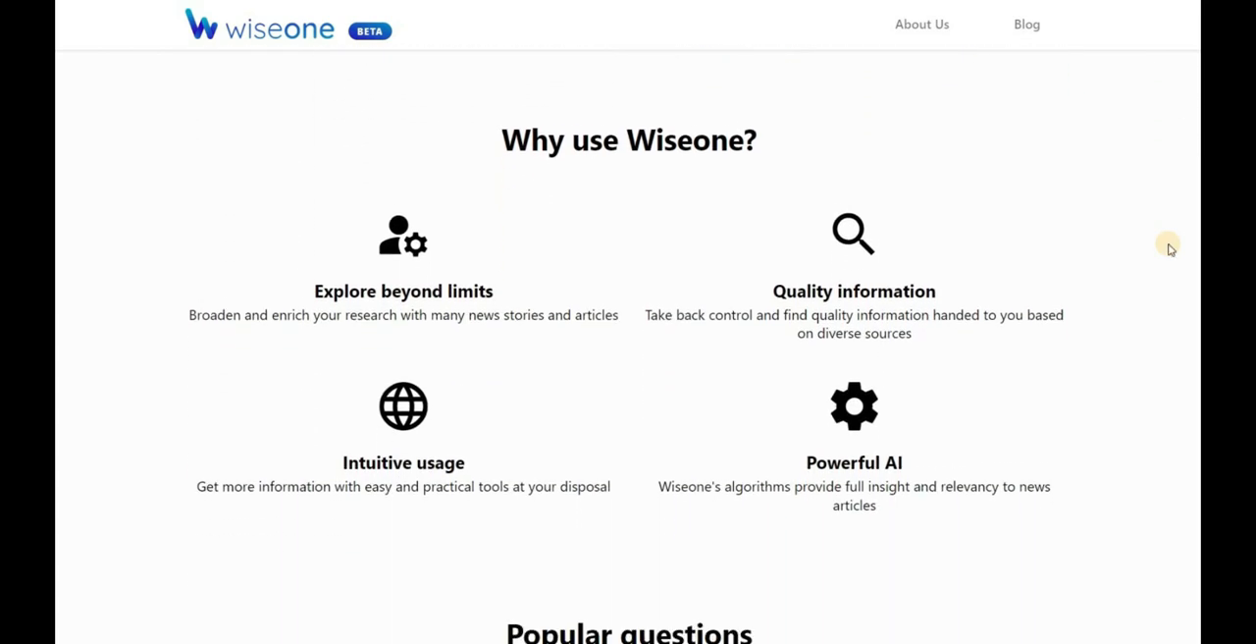
{"action": "scroll", "scroll_direction": "down", "scroll_amount": 3}
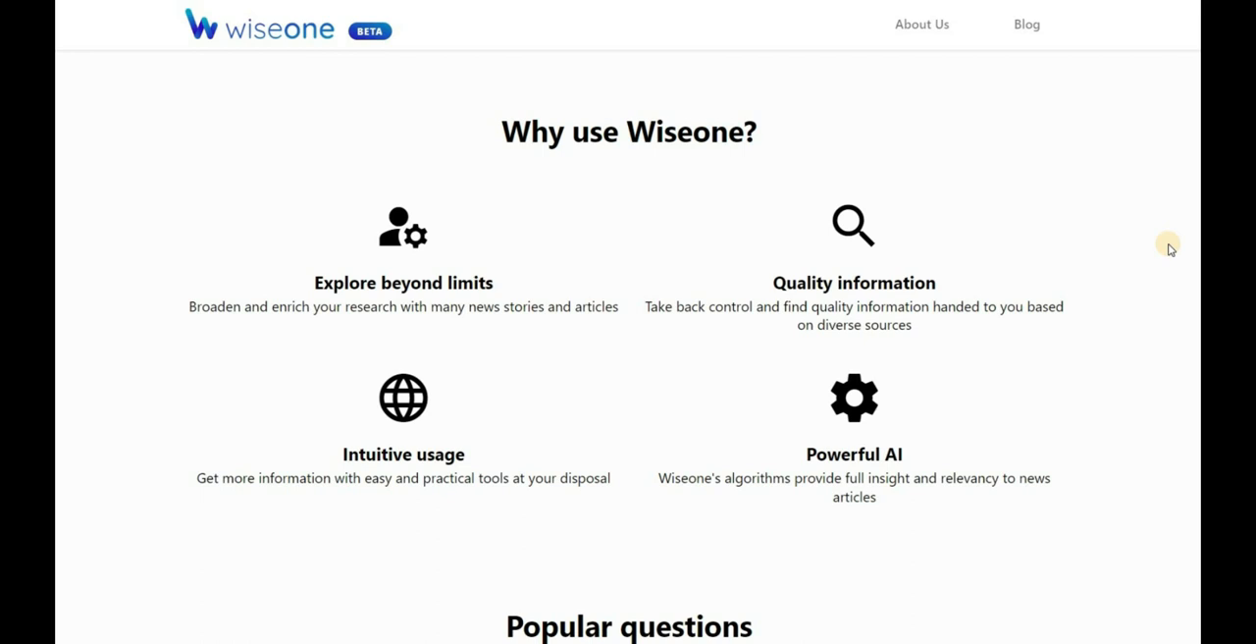